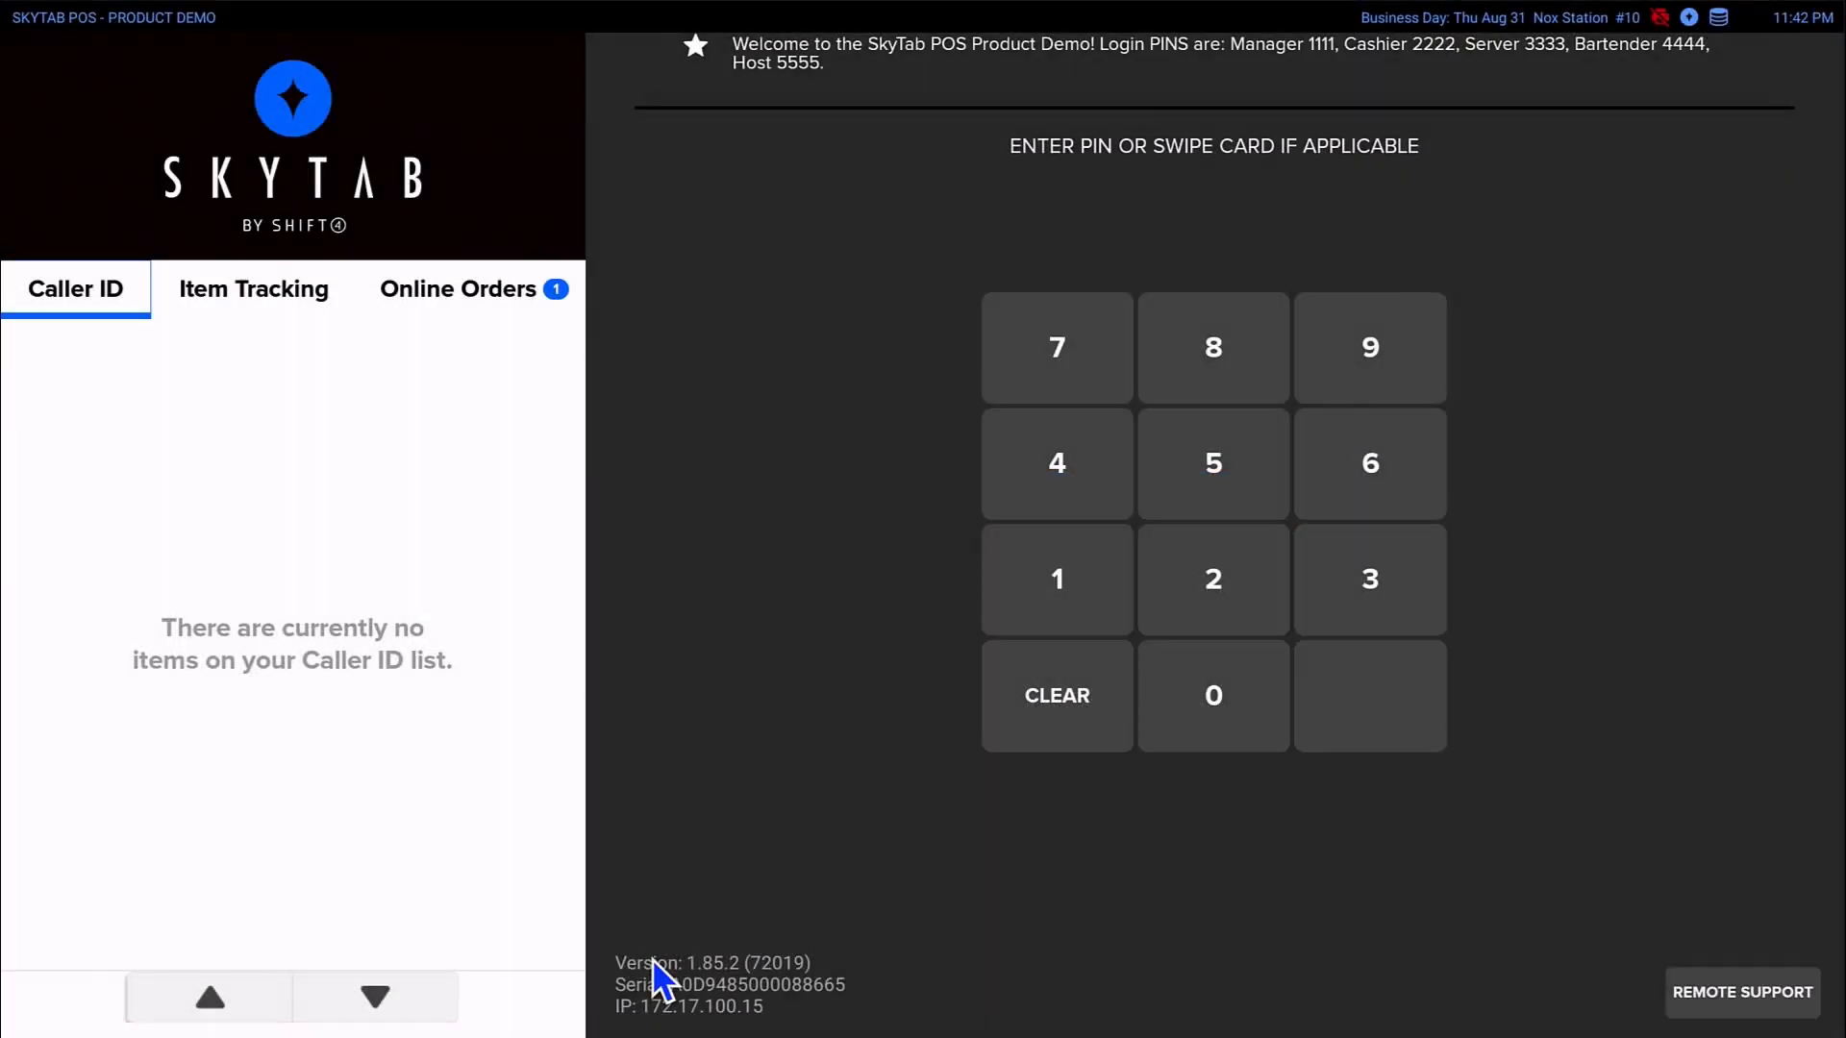
{"action": "mouse_move", "coordinate": [950, 656]}
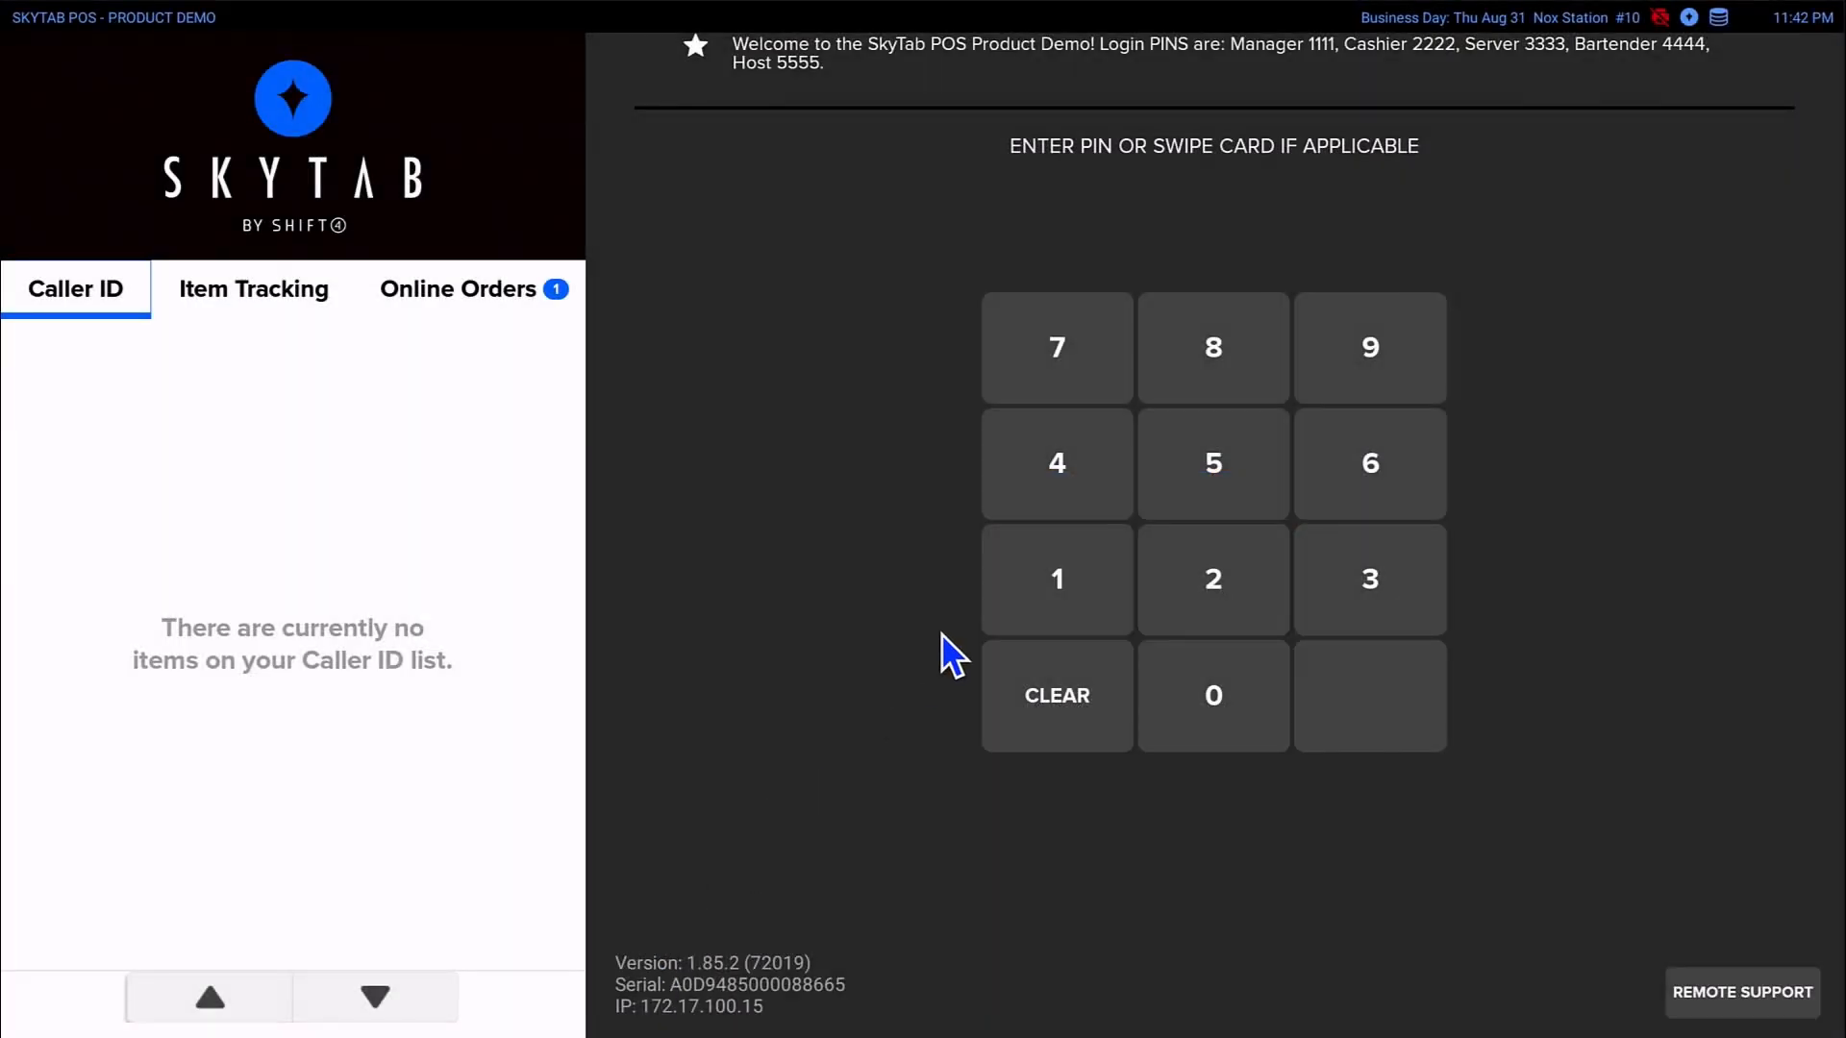
{"action": "mouse_move", "coordinate": [1058, 579]}
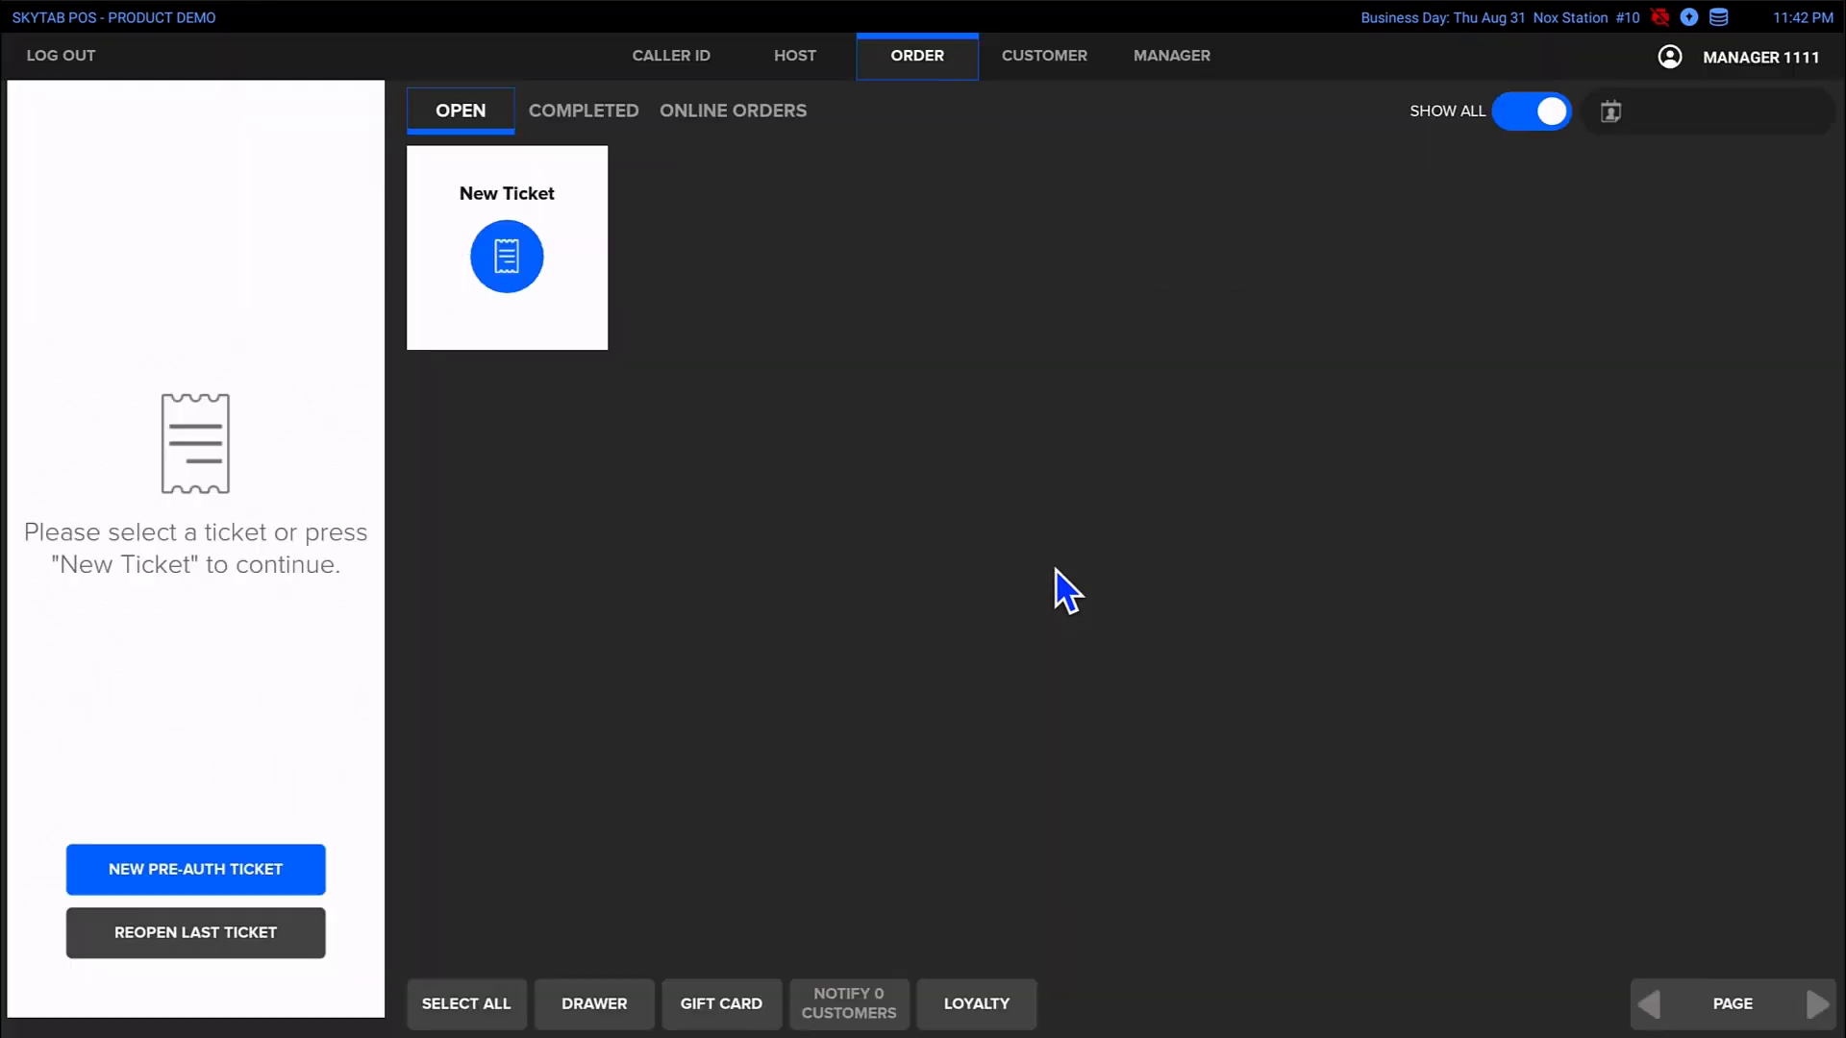
{"action": "mouse_move", "coordinate": [1143, 328]}
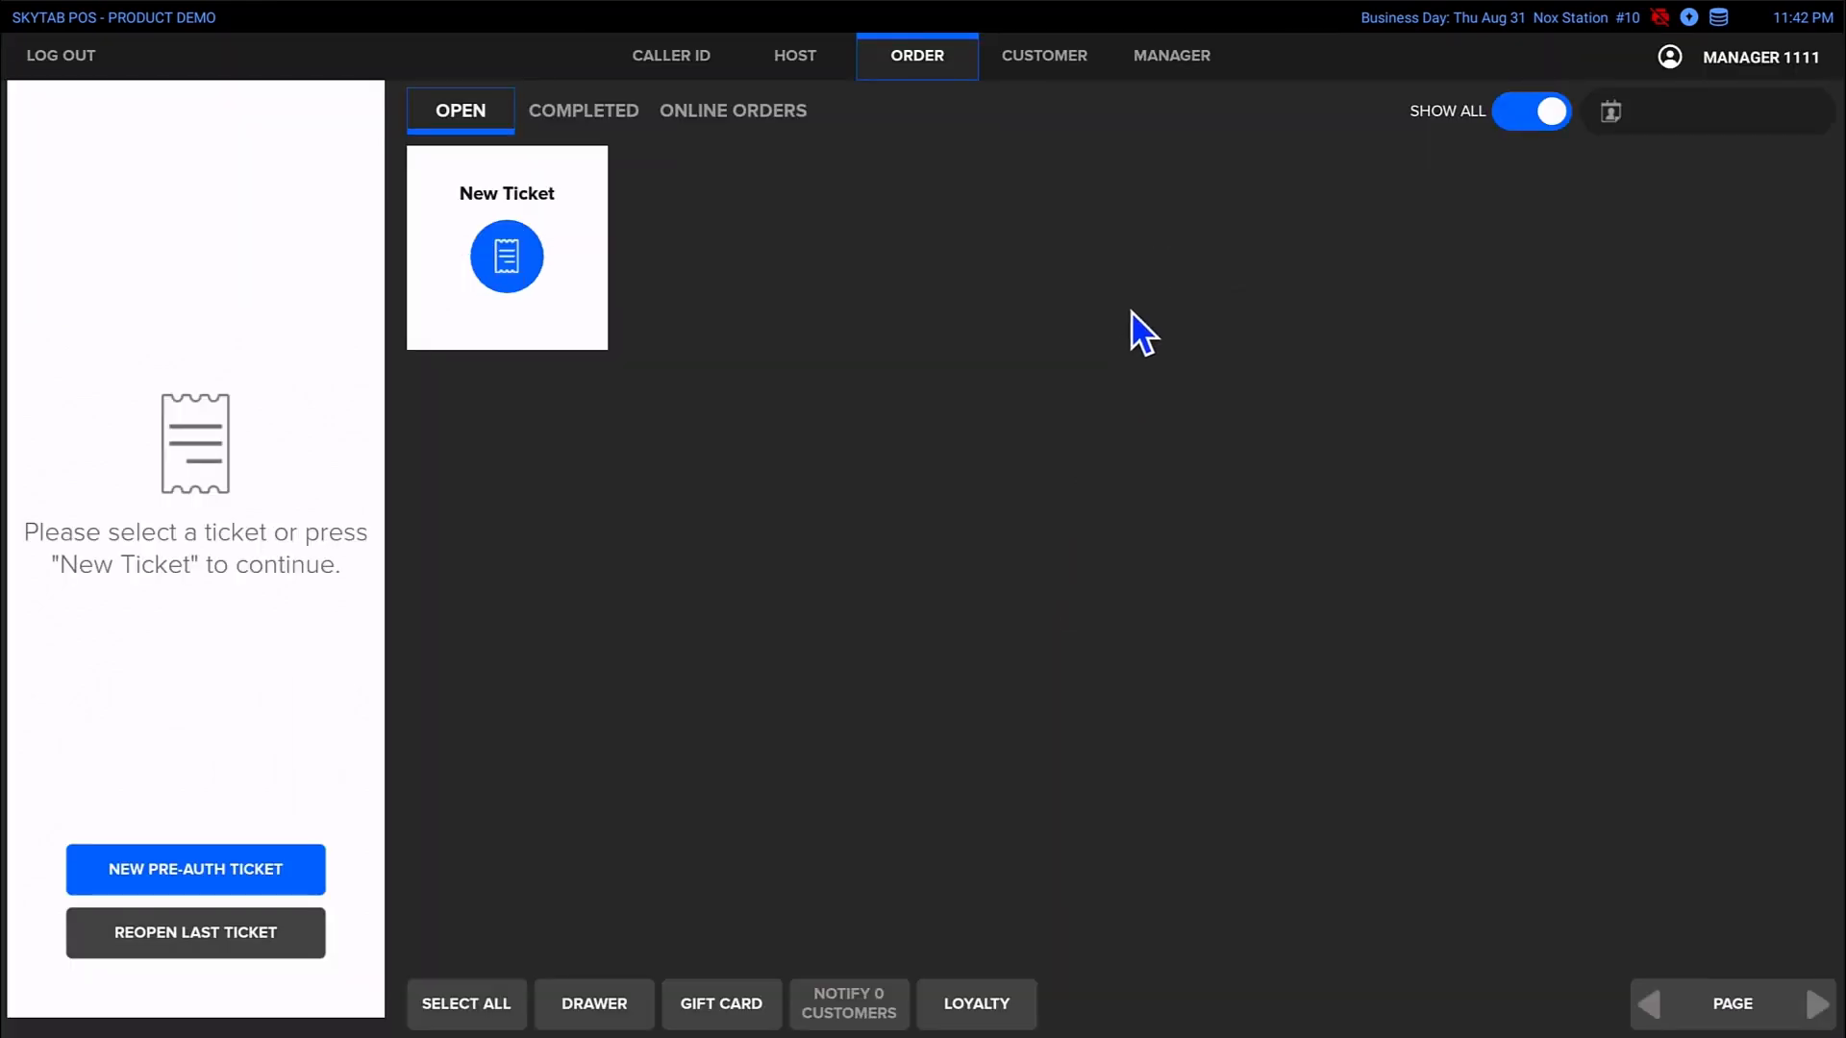
{"action": "mouse_move", "coordinate": [1189, 88]}
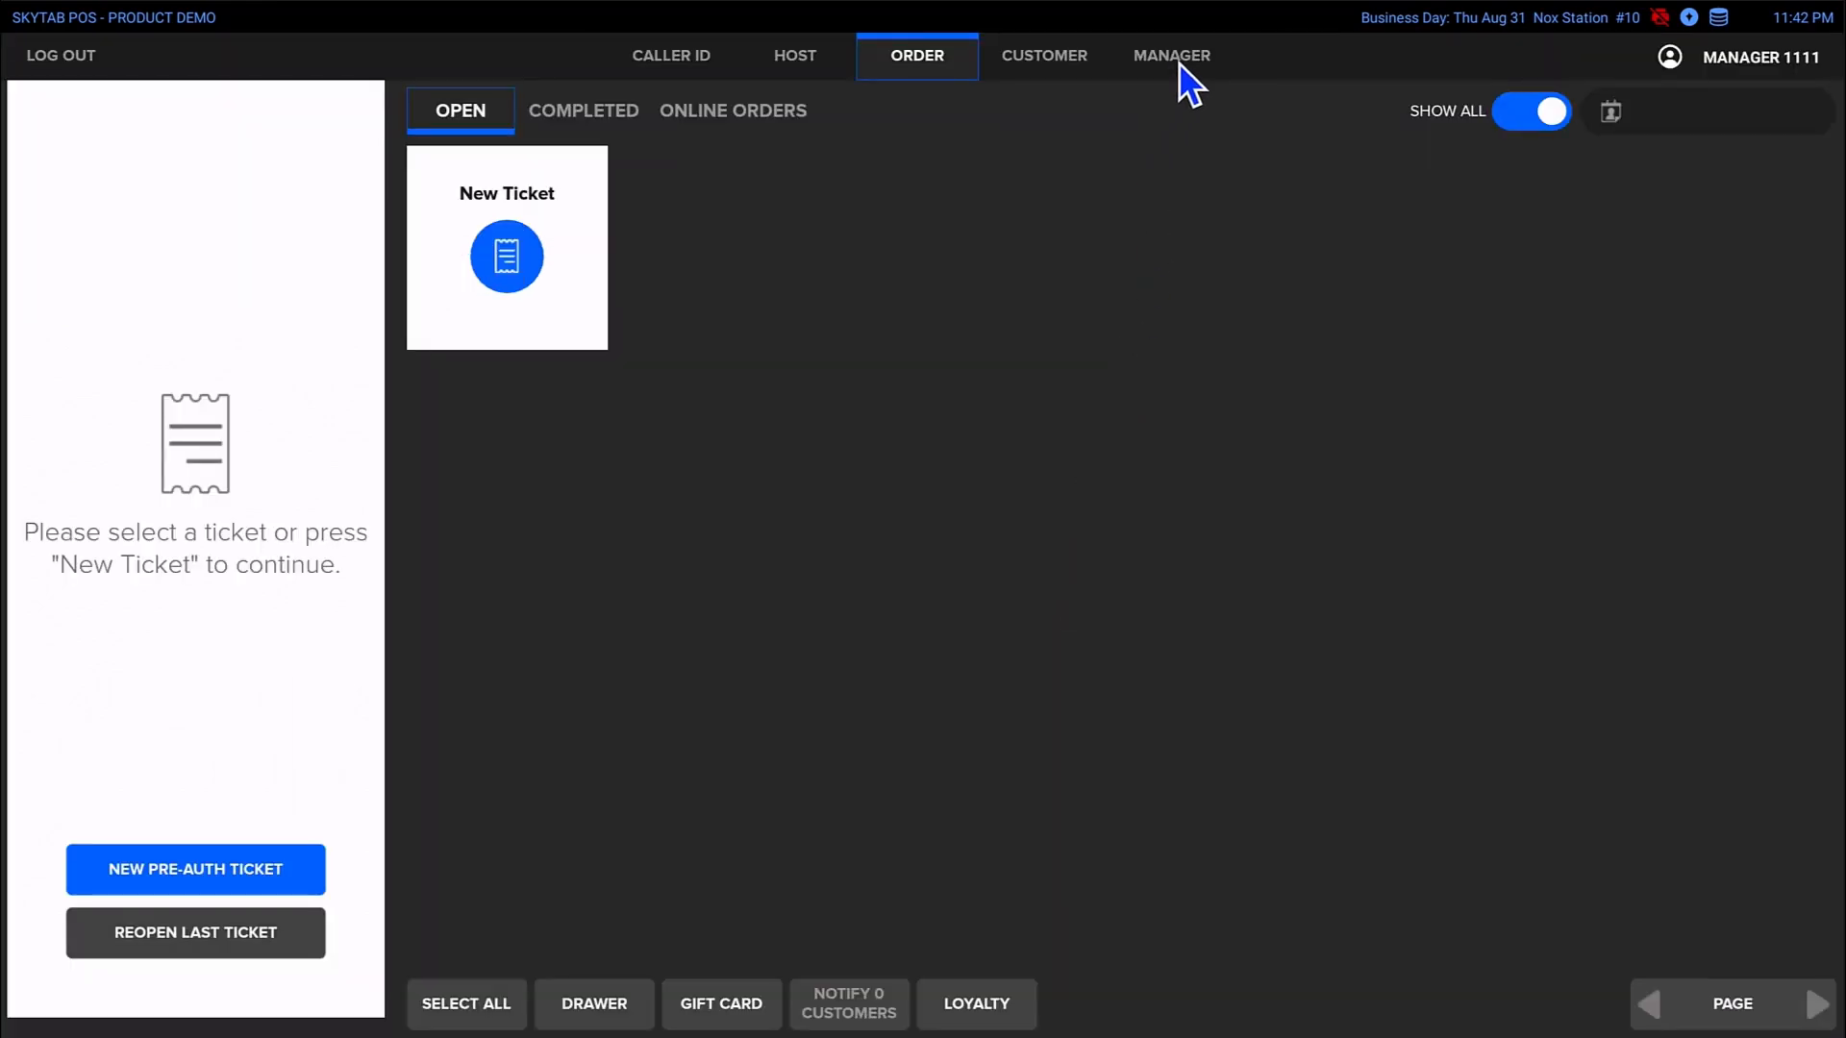
Go to the Manager area's Settings page listing menu, accounting and other categories
{"action": "left_click", "coordinate": [1171, 56]}
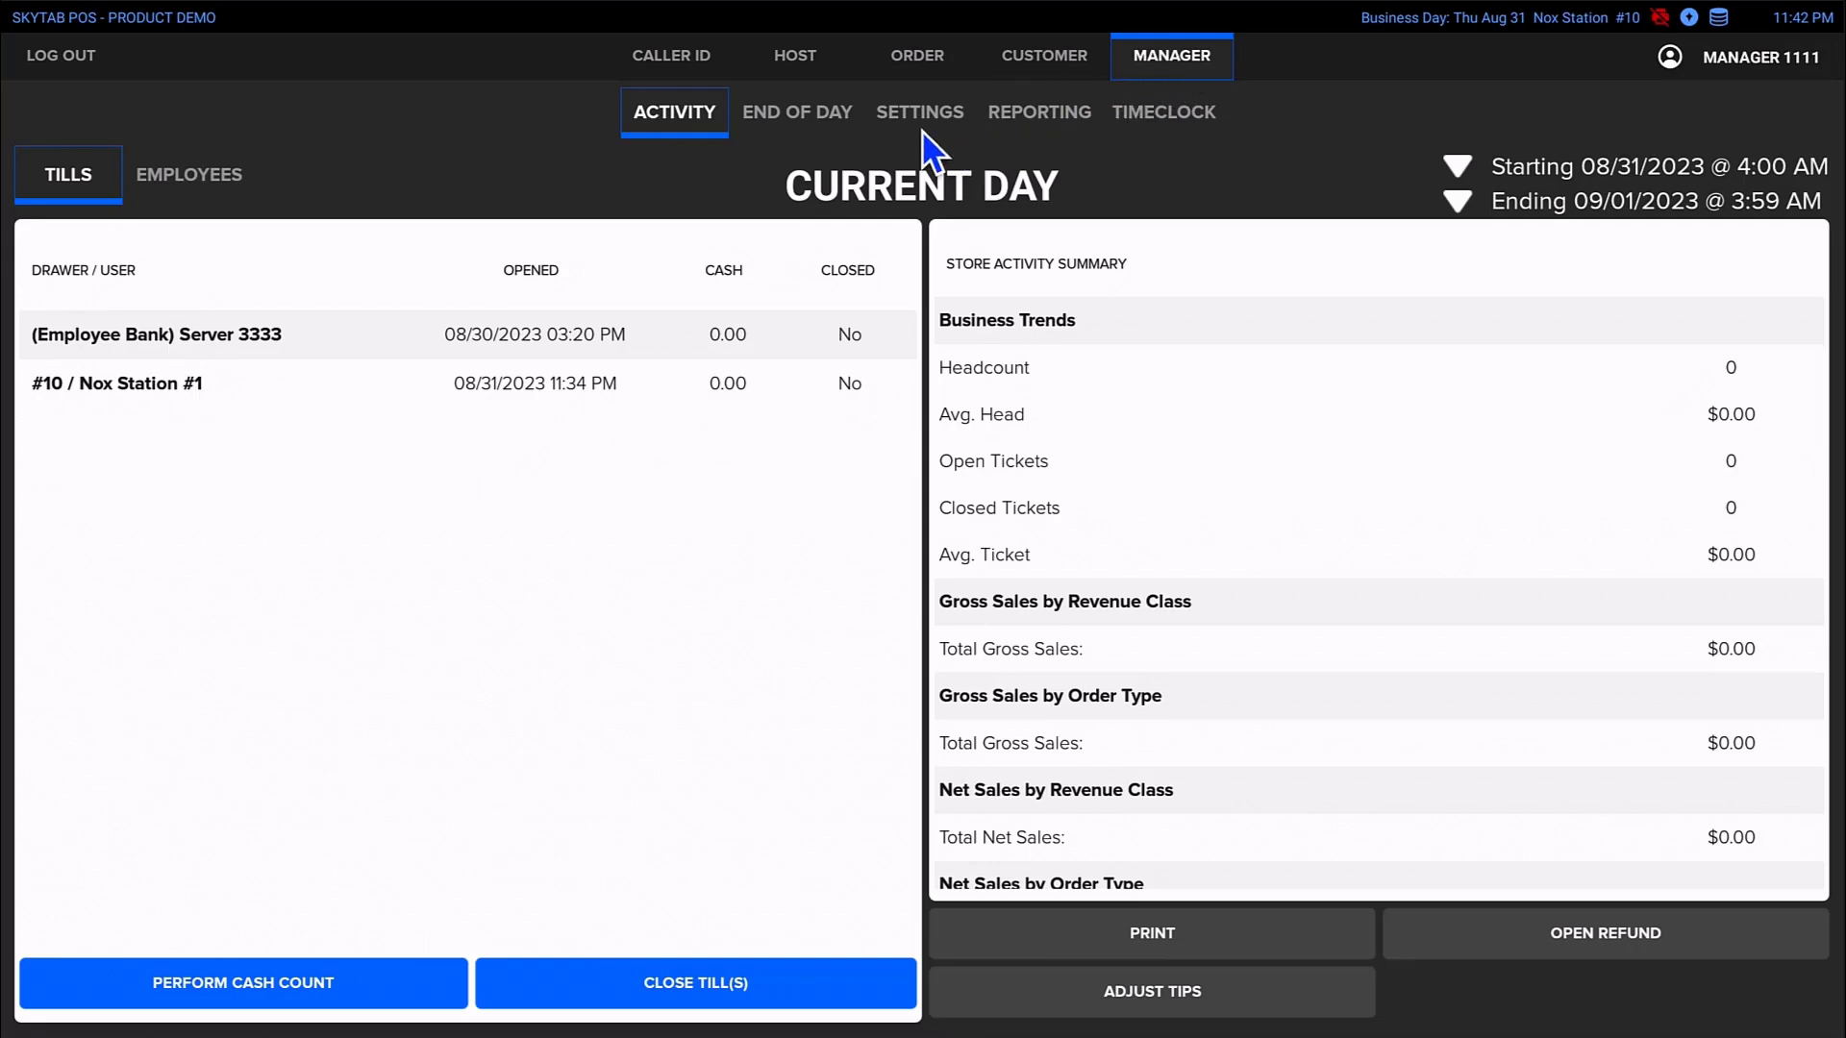
{"action": "left_click", "coordinate": [919, 112]}
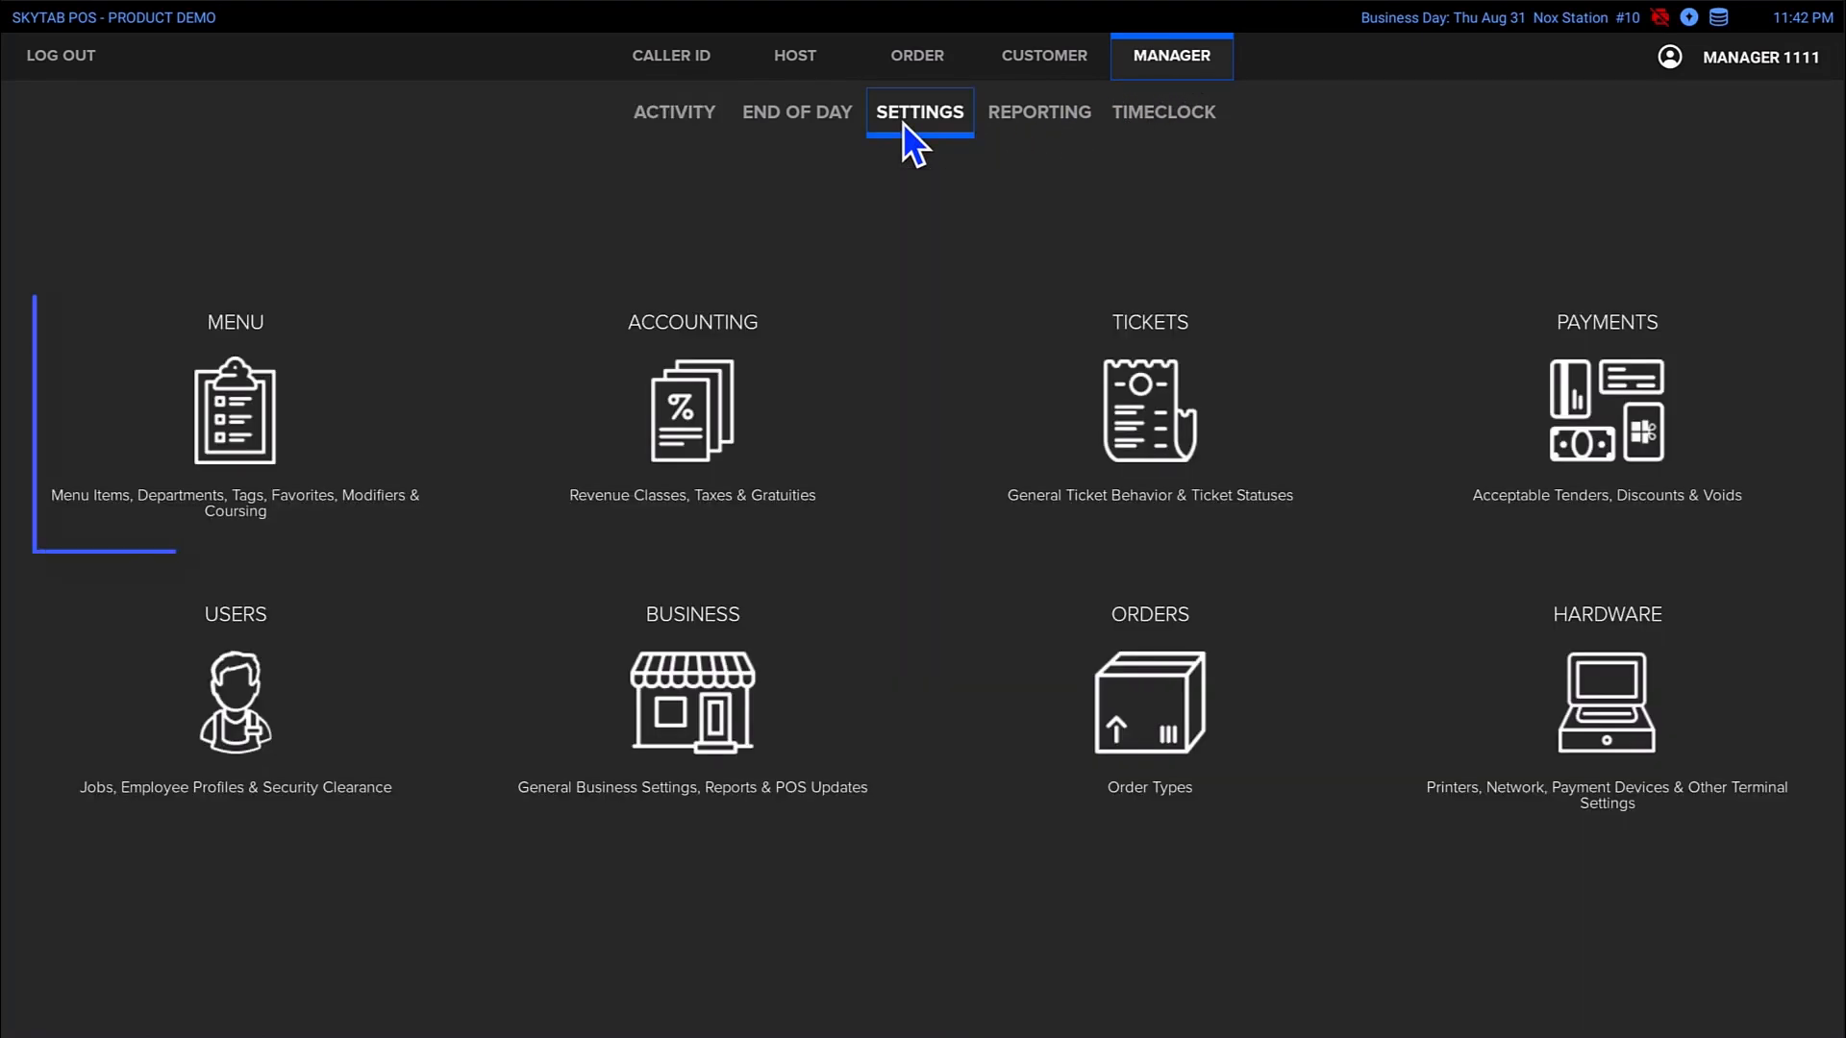
{"action": "mouse_move", "coordinate": [235, 423]}
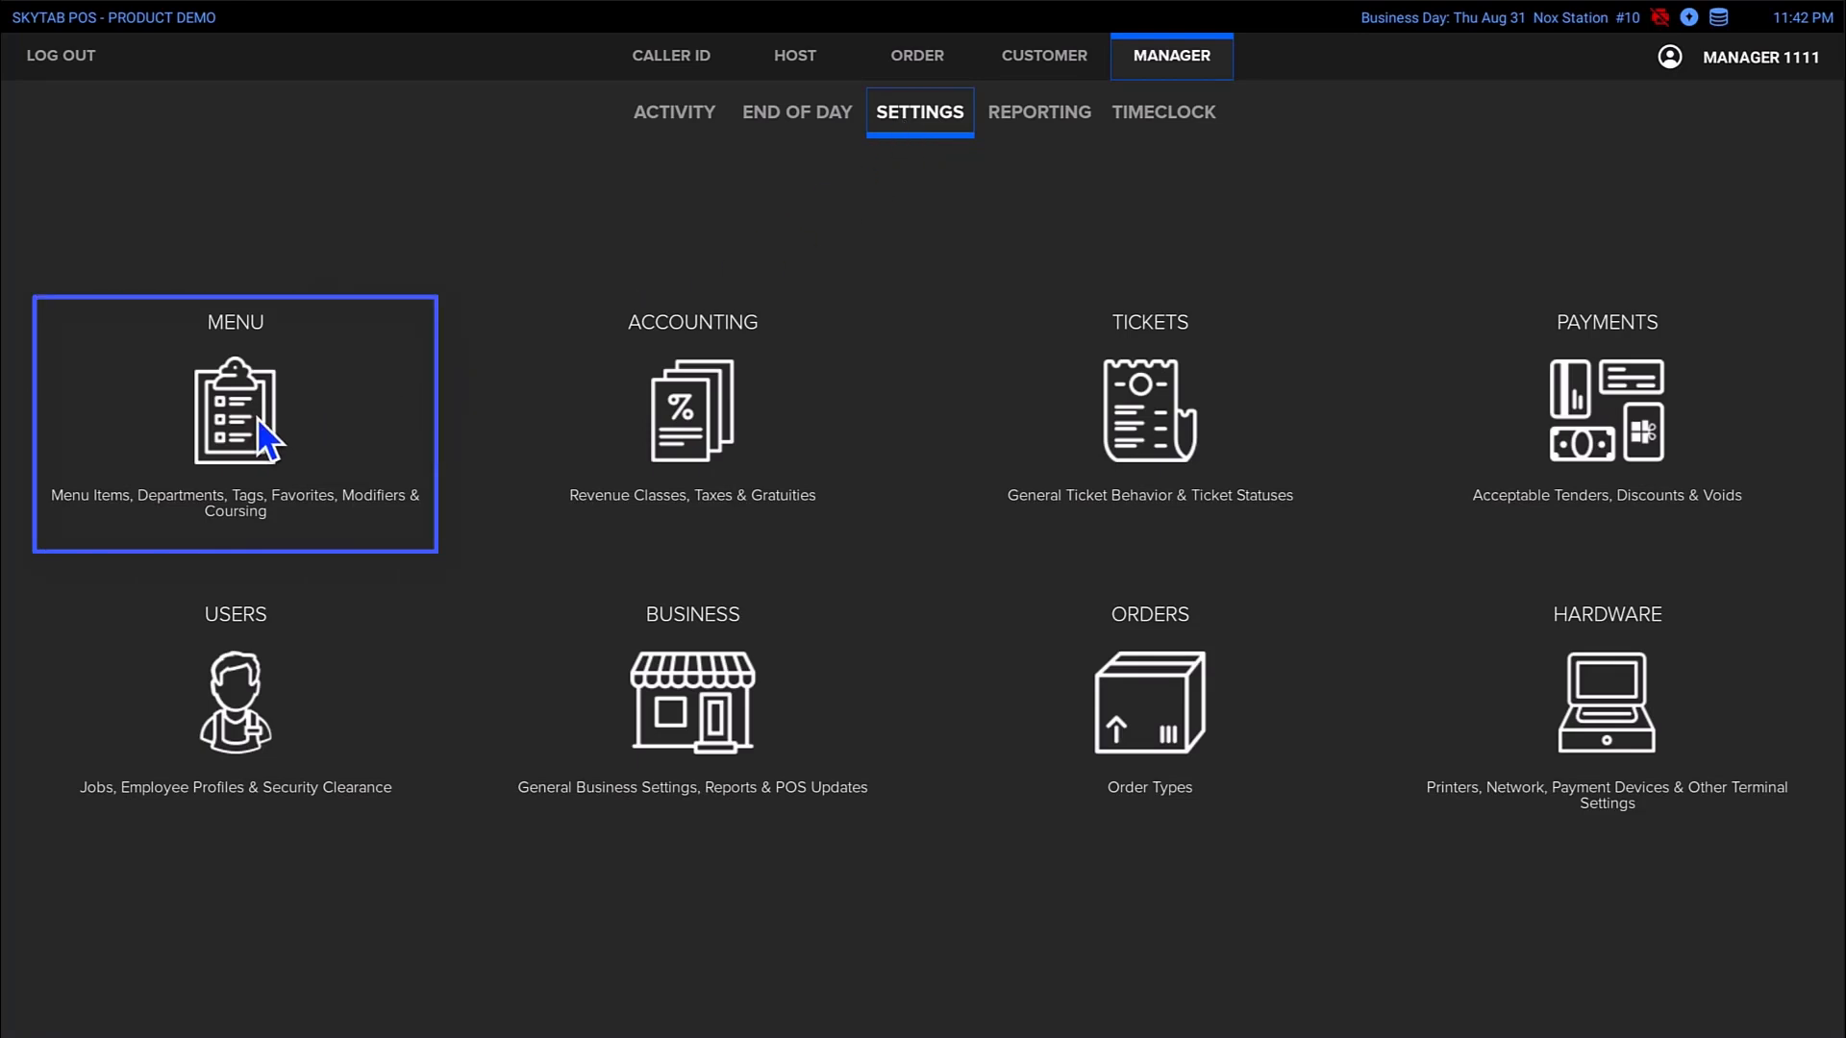
Enter the Menu settings to reach the Departments list
{"action": "left_click", "coordinate": [234, 423]}
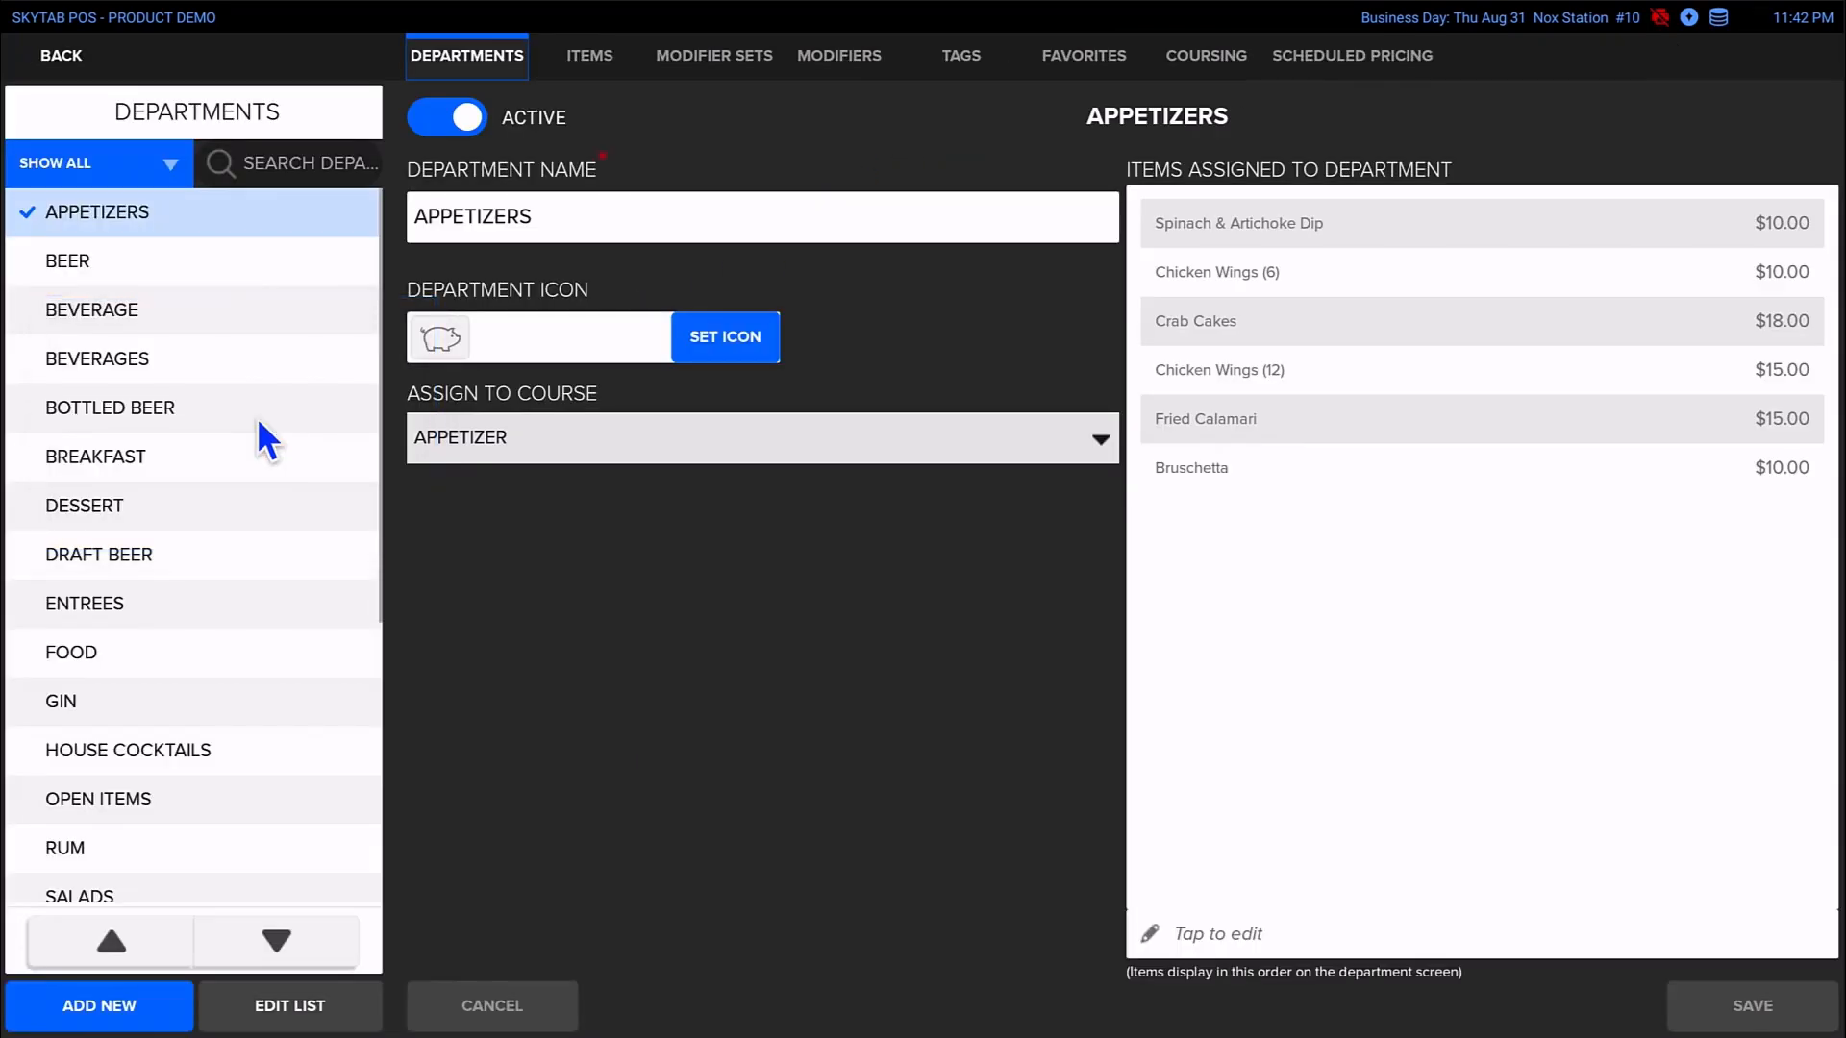
{"action": "mouse_move", "coordinate": [283, 754]}
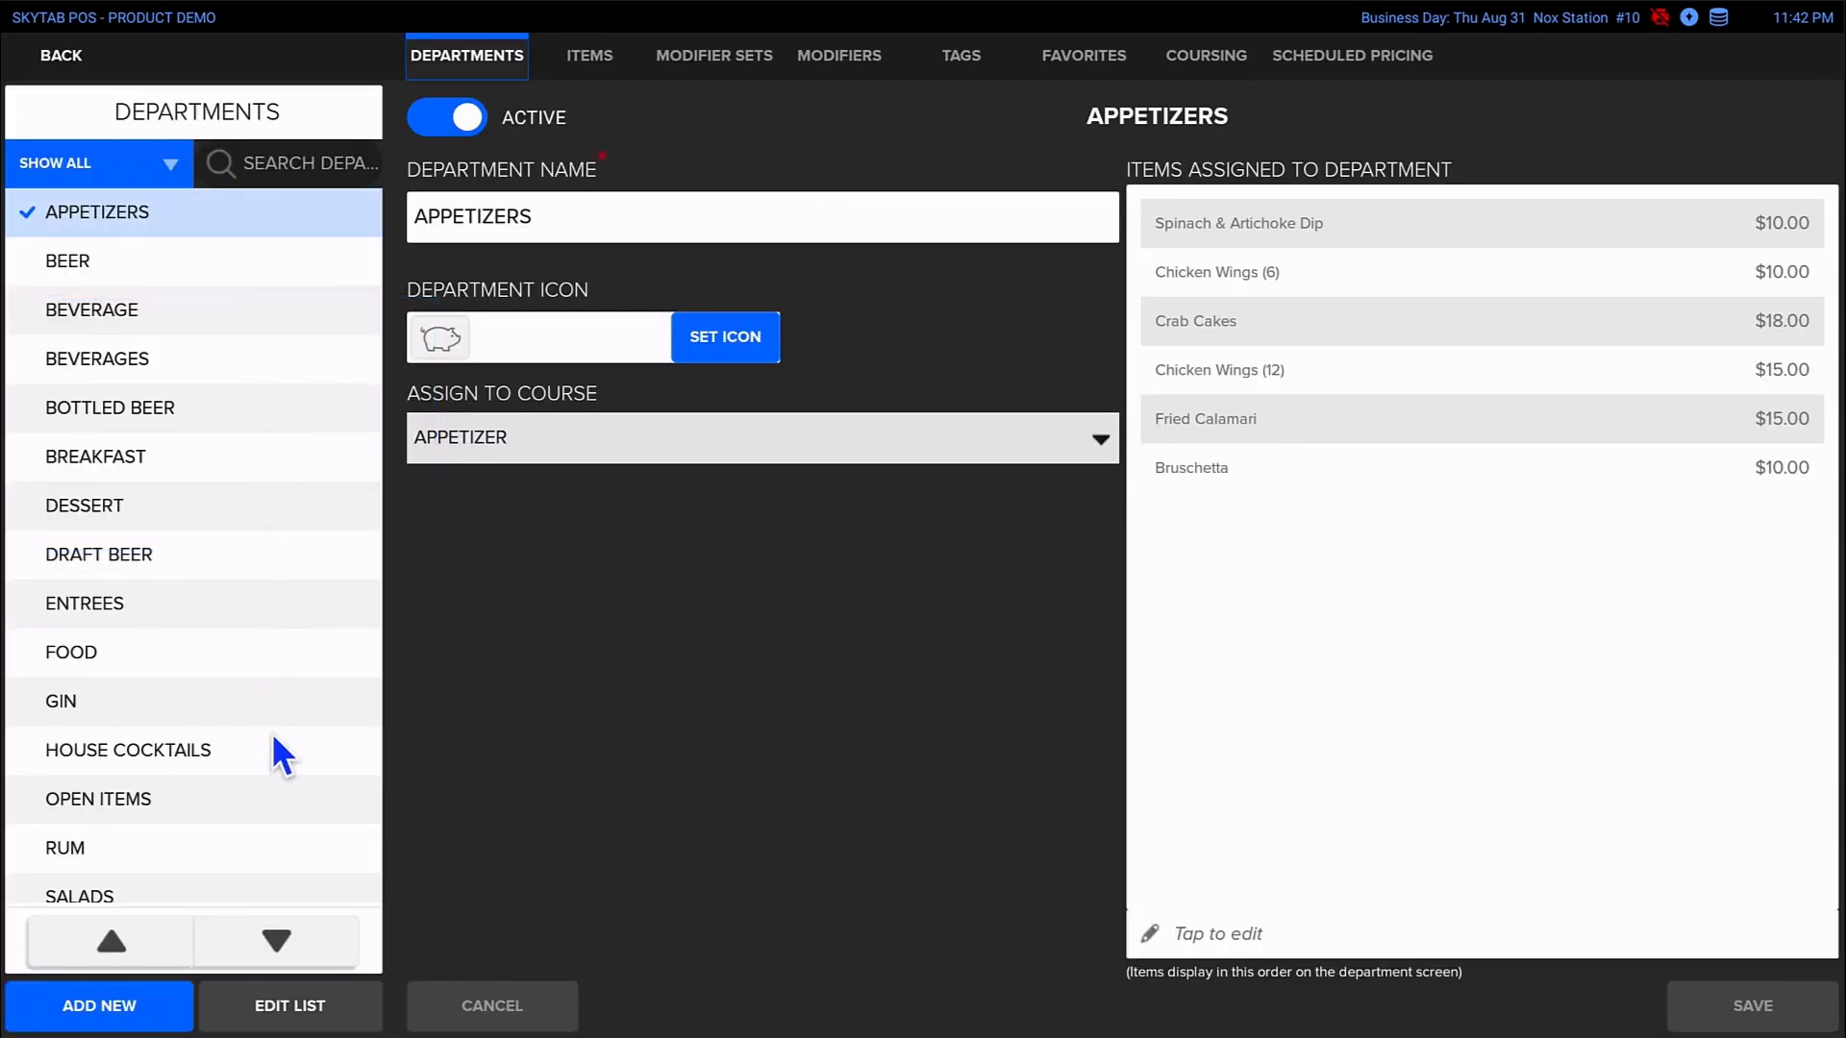
{"action": "mouse_move", "coordinate": [275, 940]}
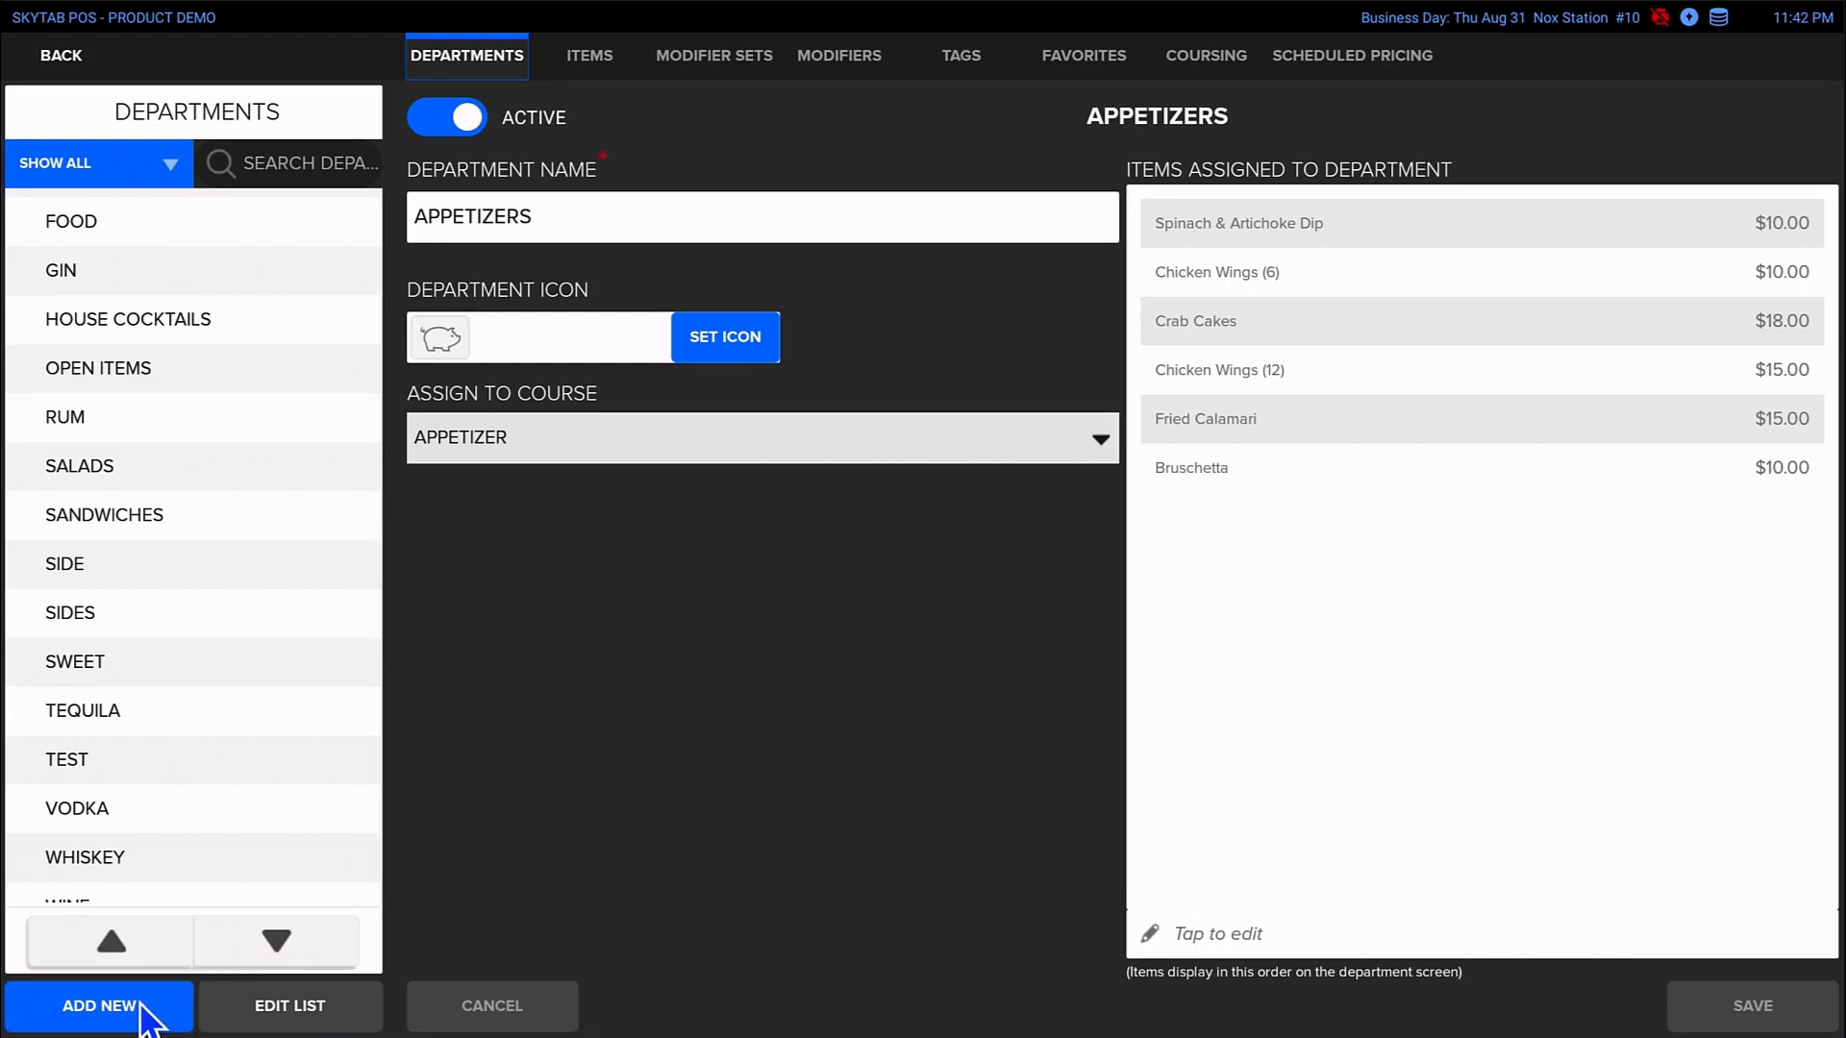
Add a new department and name it COFFEE
{"action": "left_click", "coordinate": [98, 1006]}
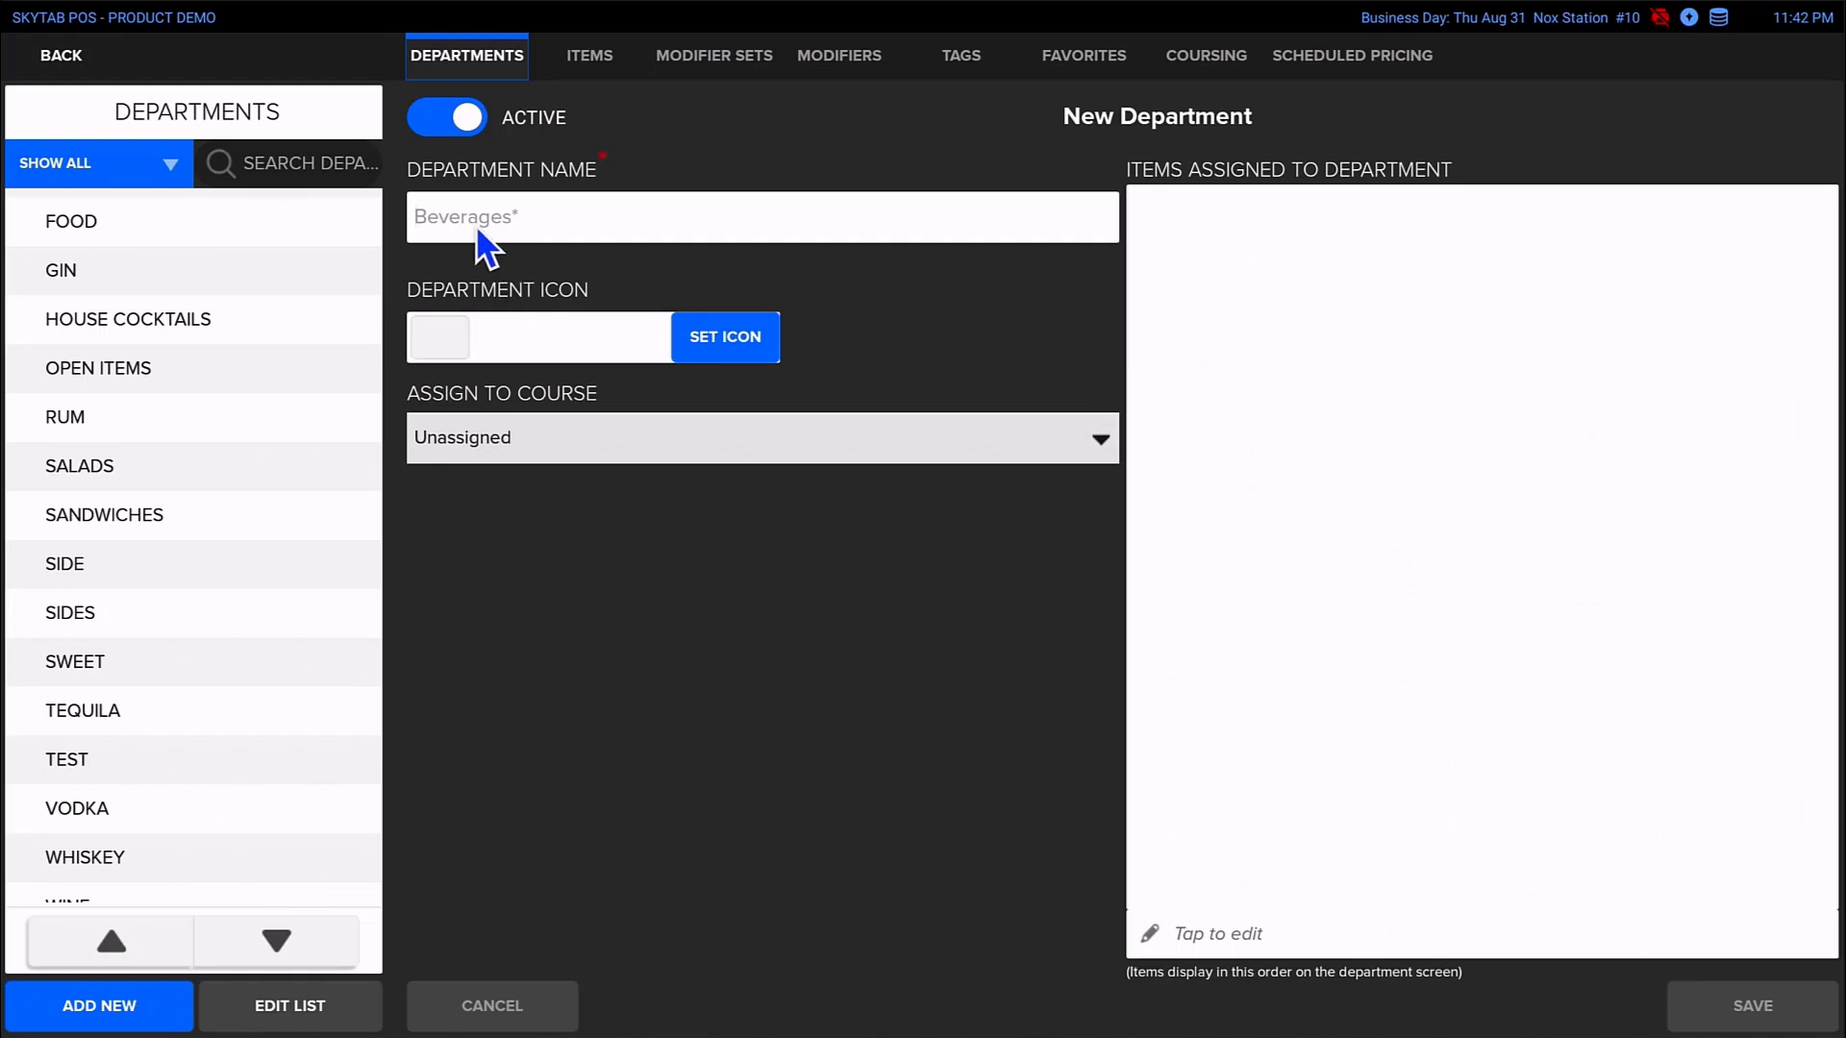
{"action": "type", "text": "COF"}
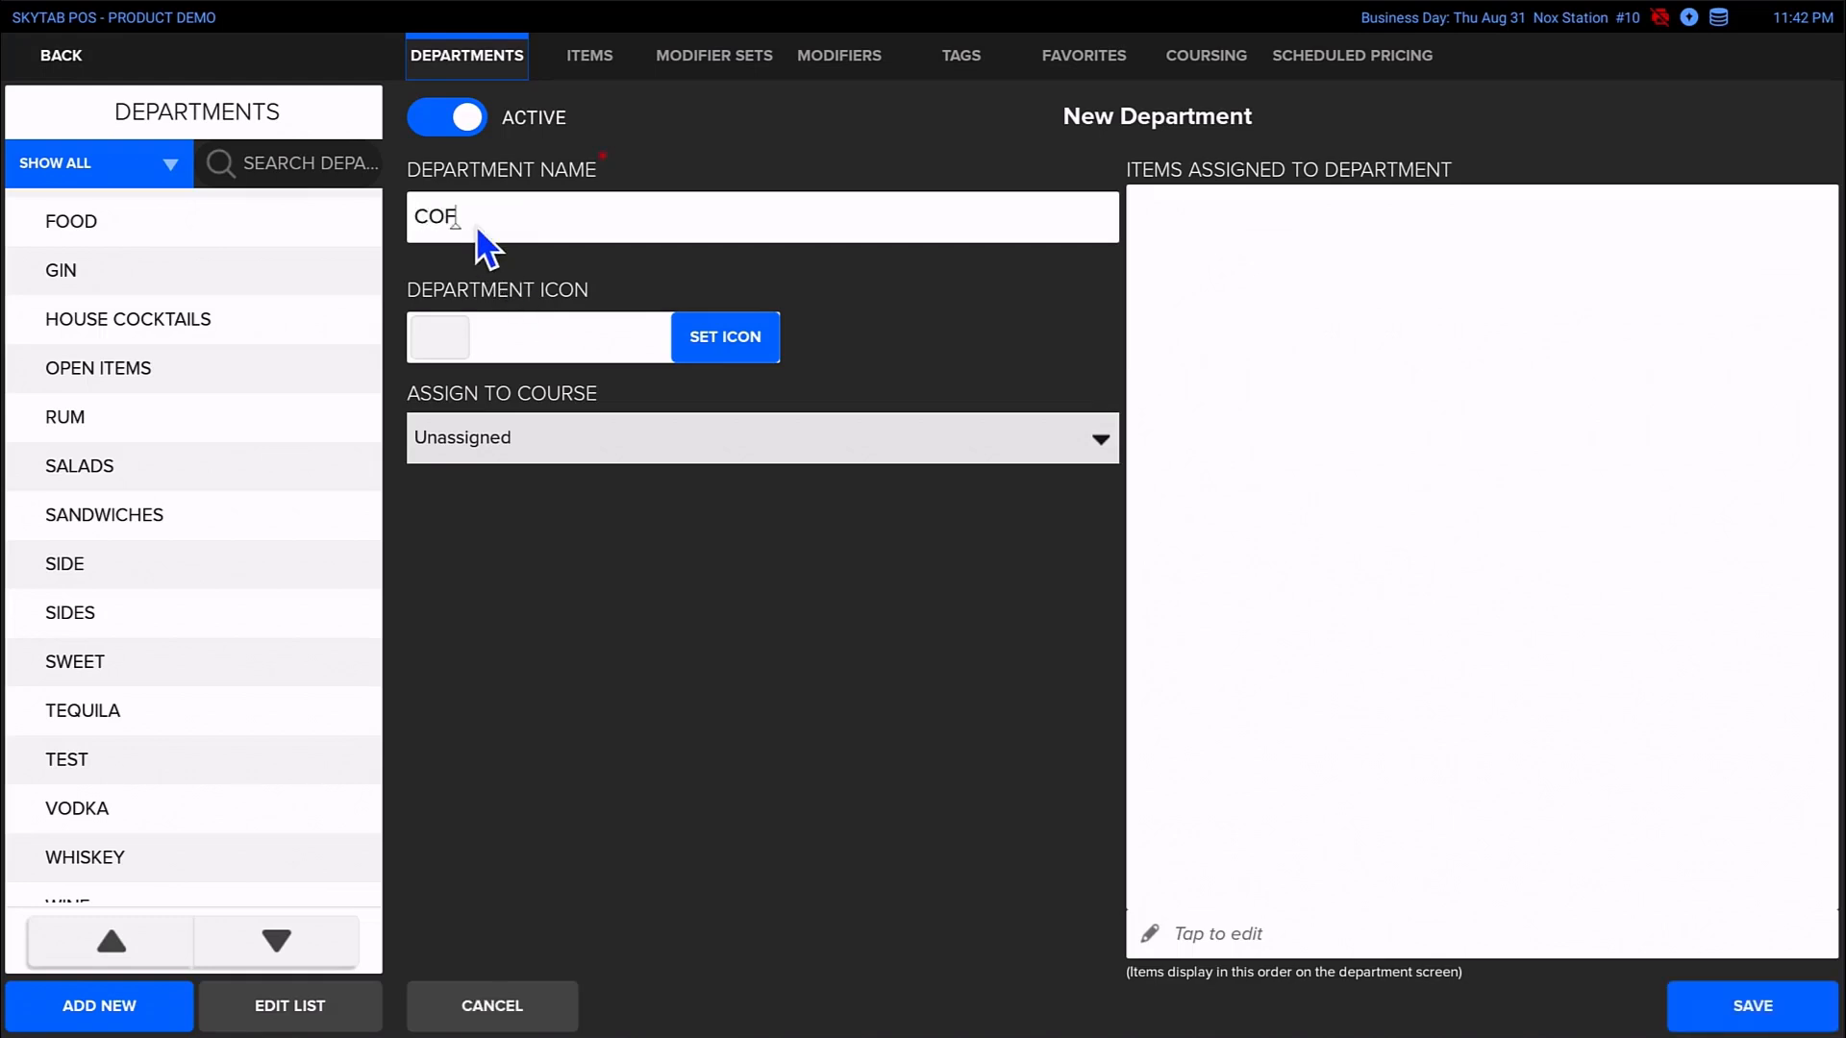
{"action": "type", "text": "FEE"}
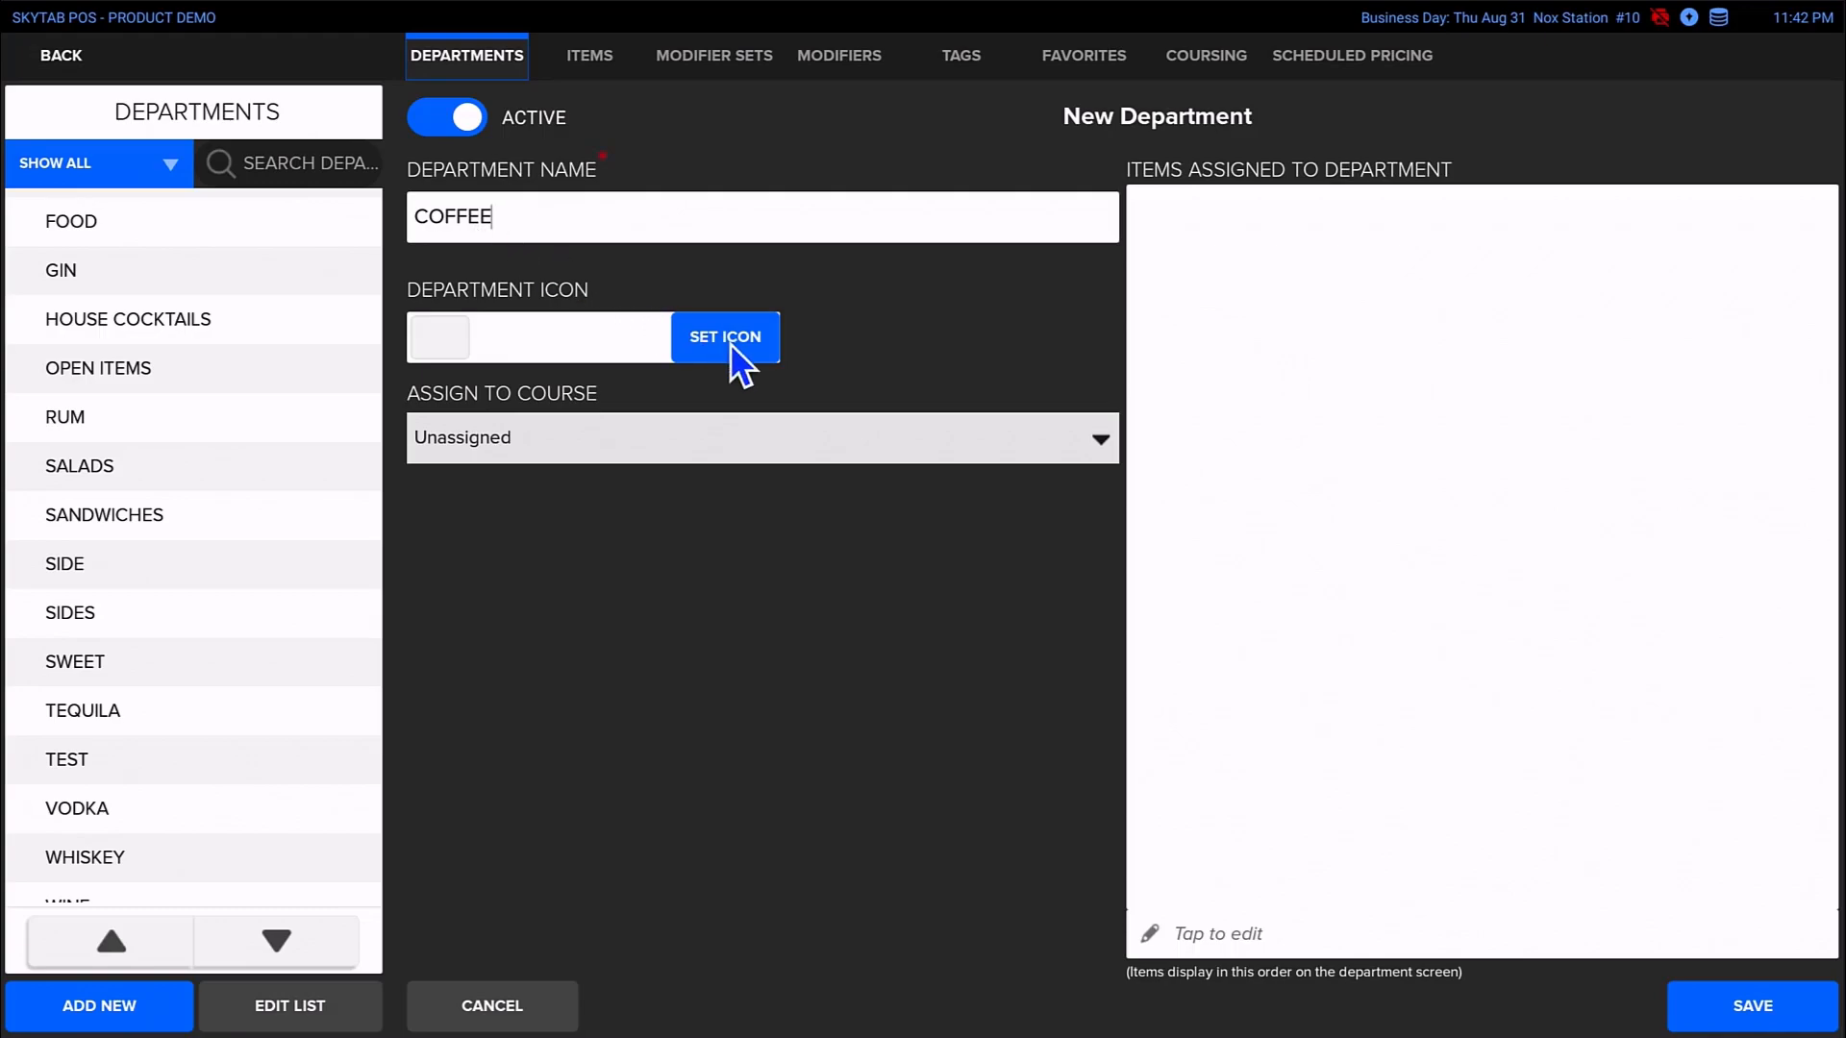
Assign the coffee cup icon from the Food grid to the COFFEE department
{"action": "left_click", "coordinate": [725, 337]}
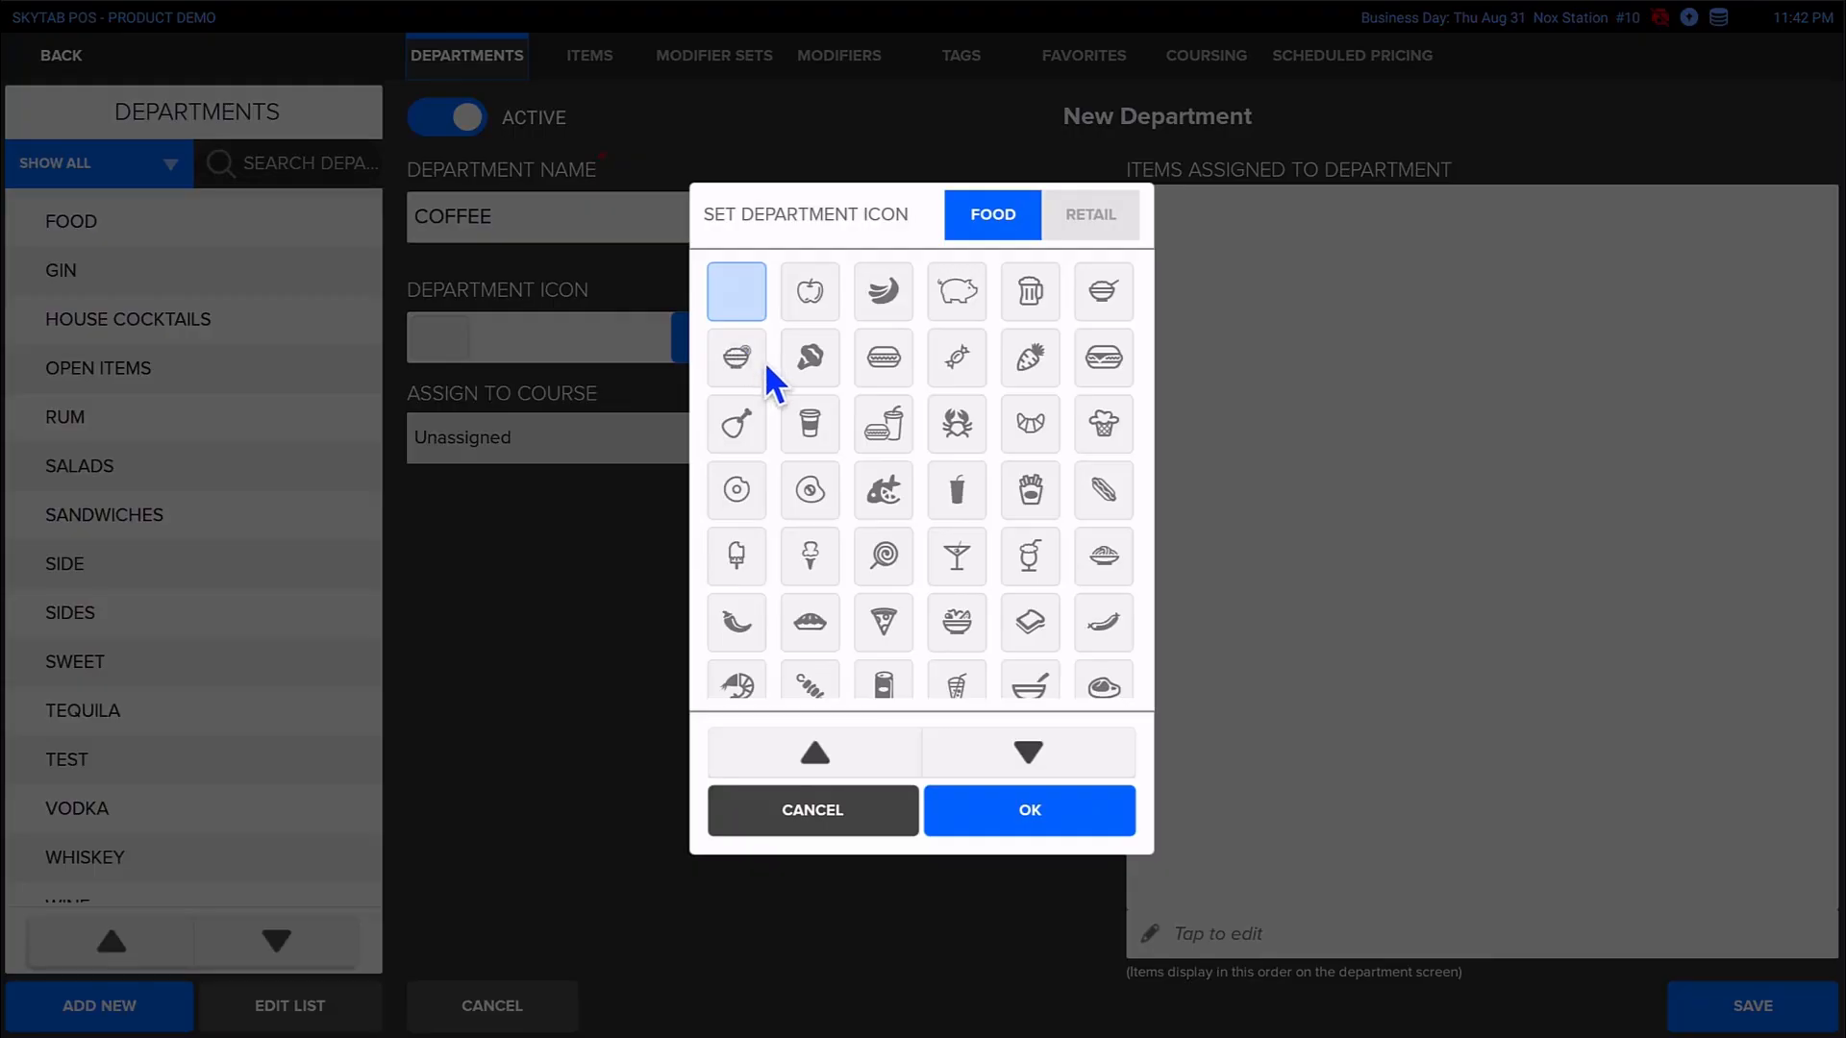
{"action": "left_click", "coordinate": [809, 424]}
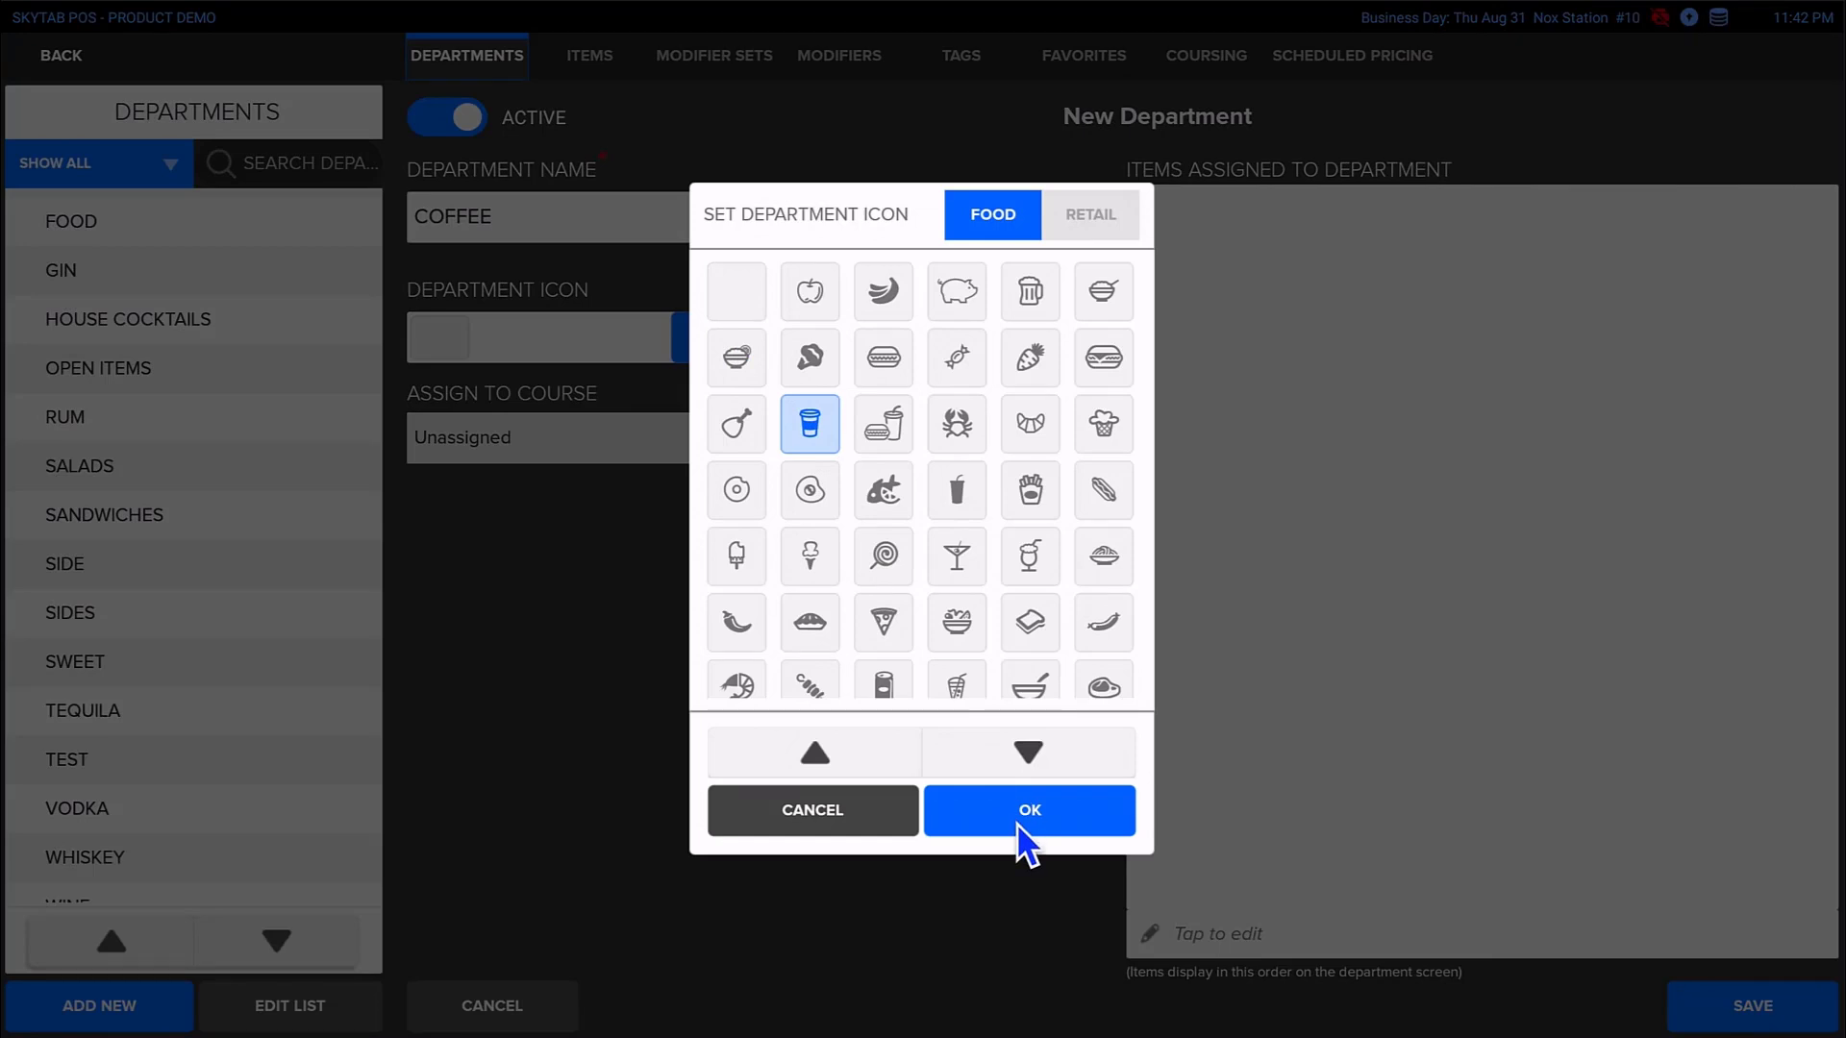
{"action": "left_click", "coordinate": [1027, 810]}
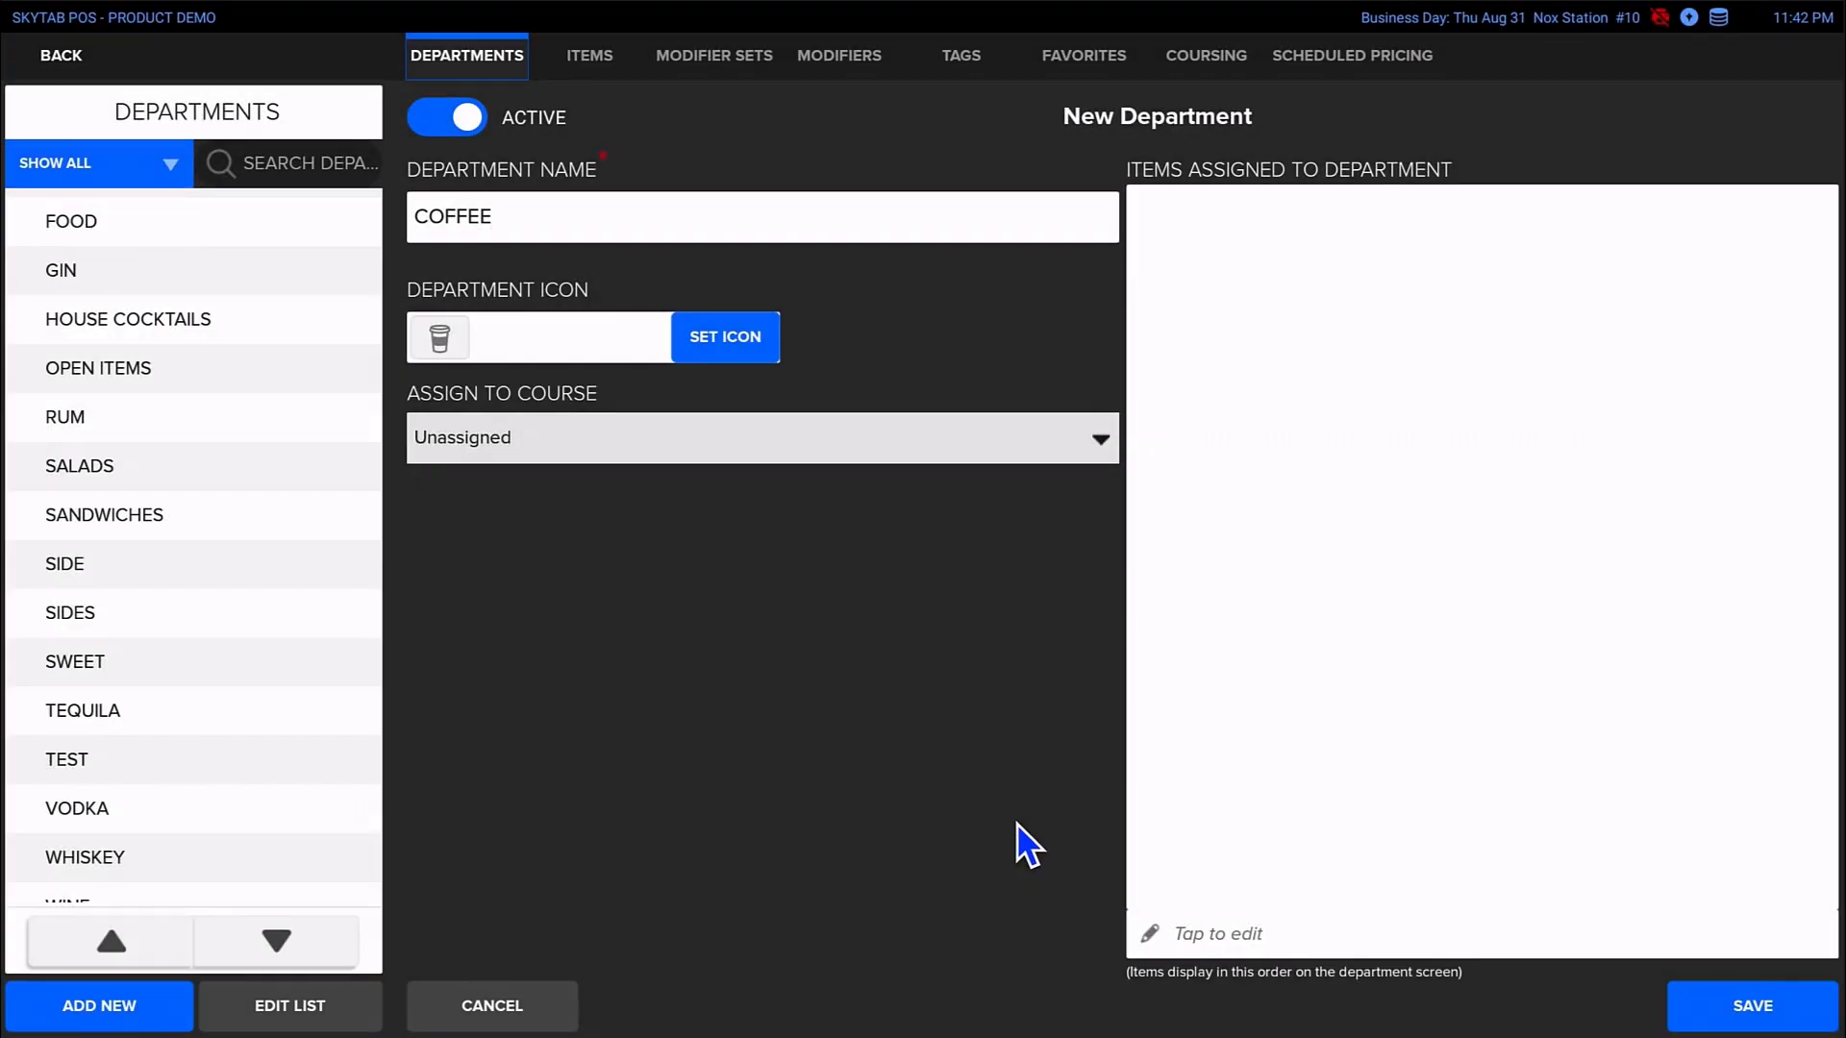
Set COFFEE's course to DESSERT and save the new department
{"action": "left_click", "coordinate": [762, 437]}
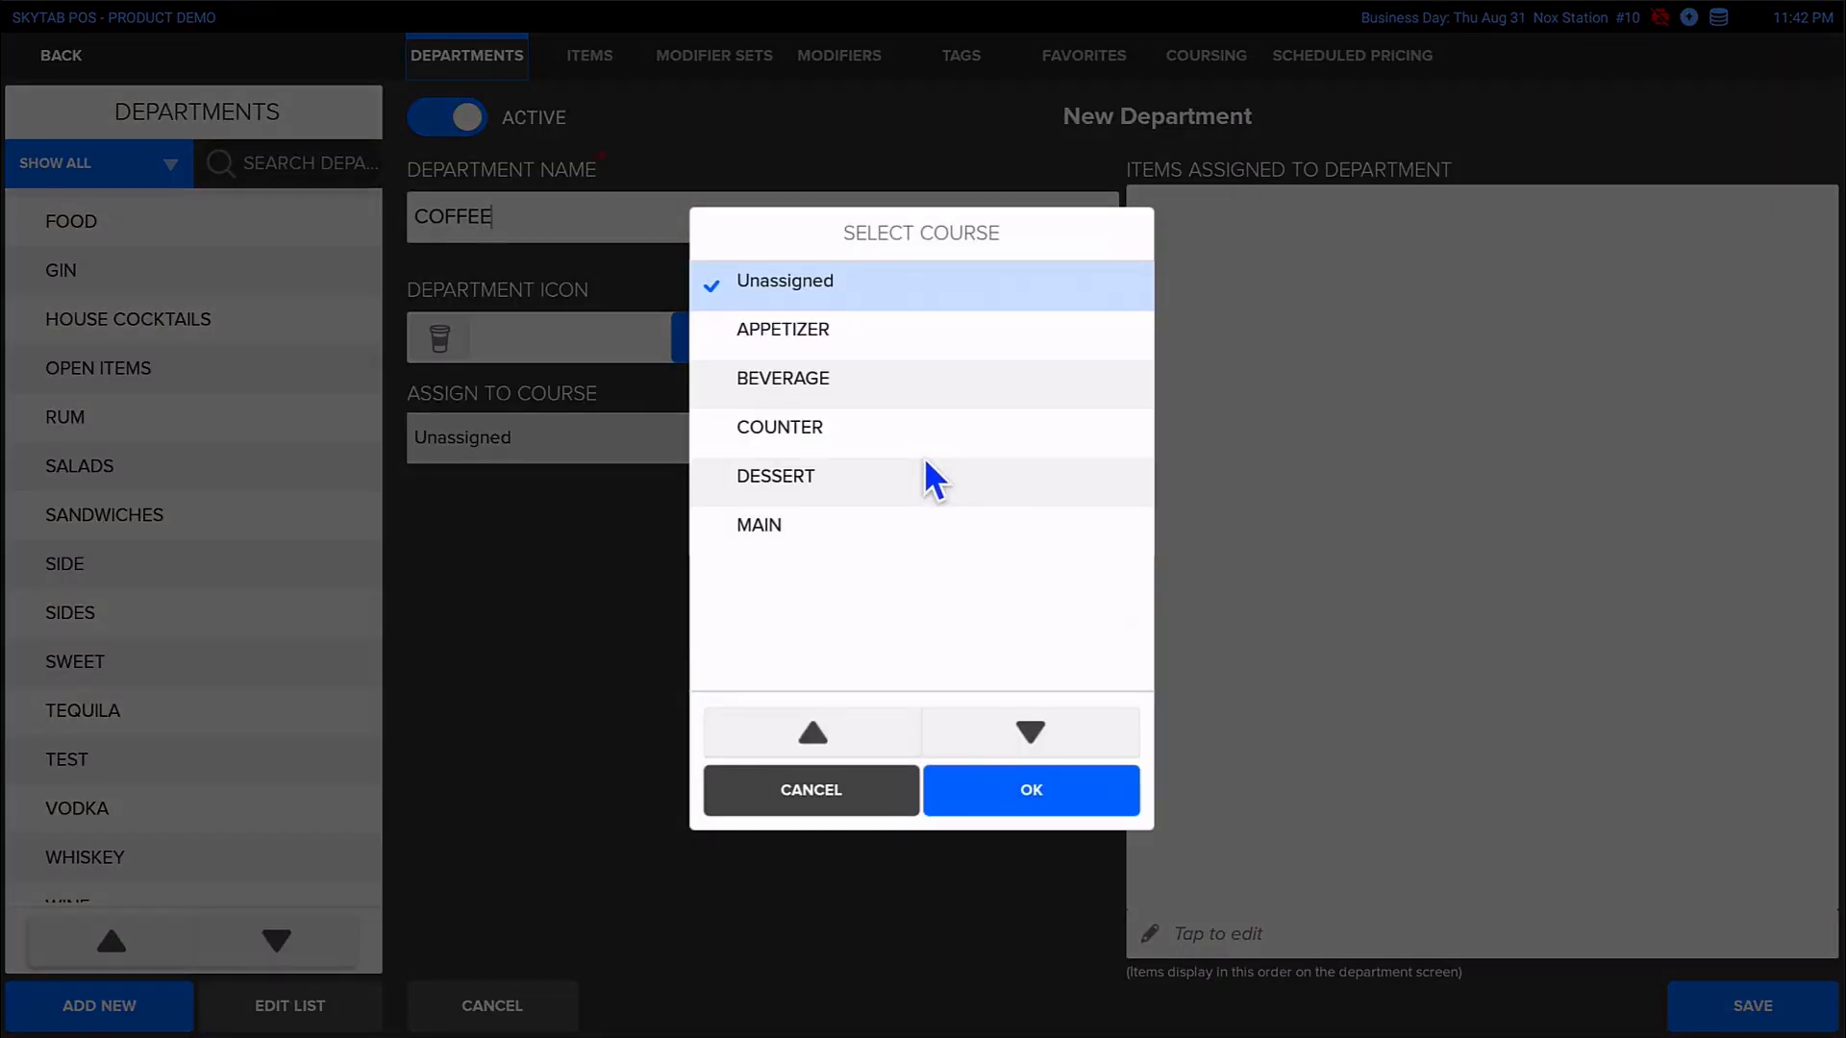
{"action": "left_click", "coordinate": [775, 475]}
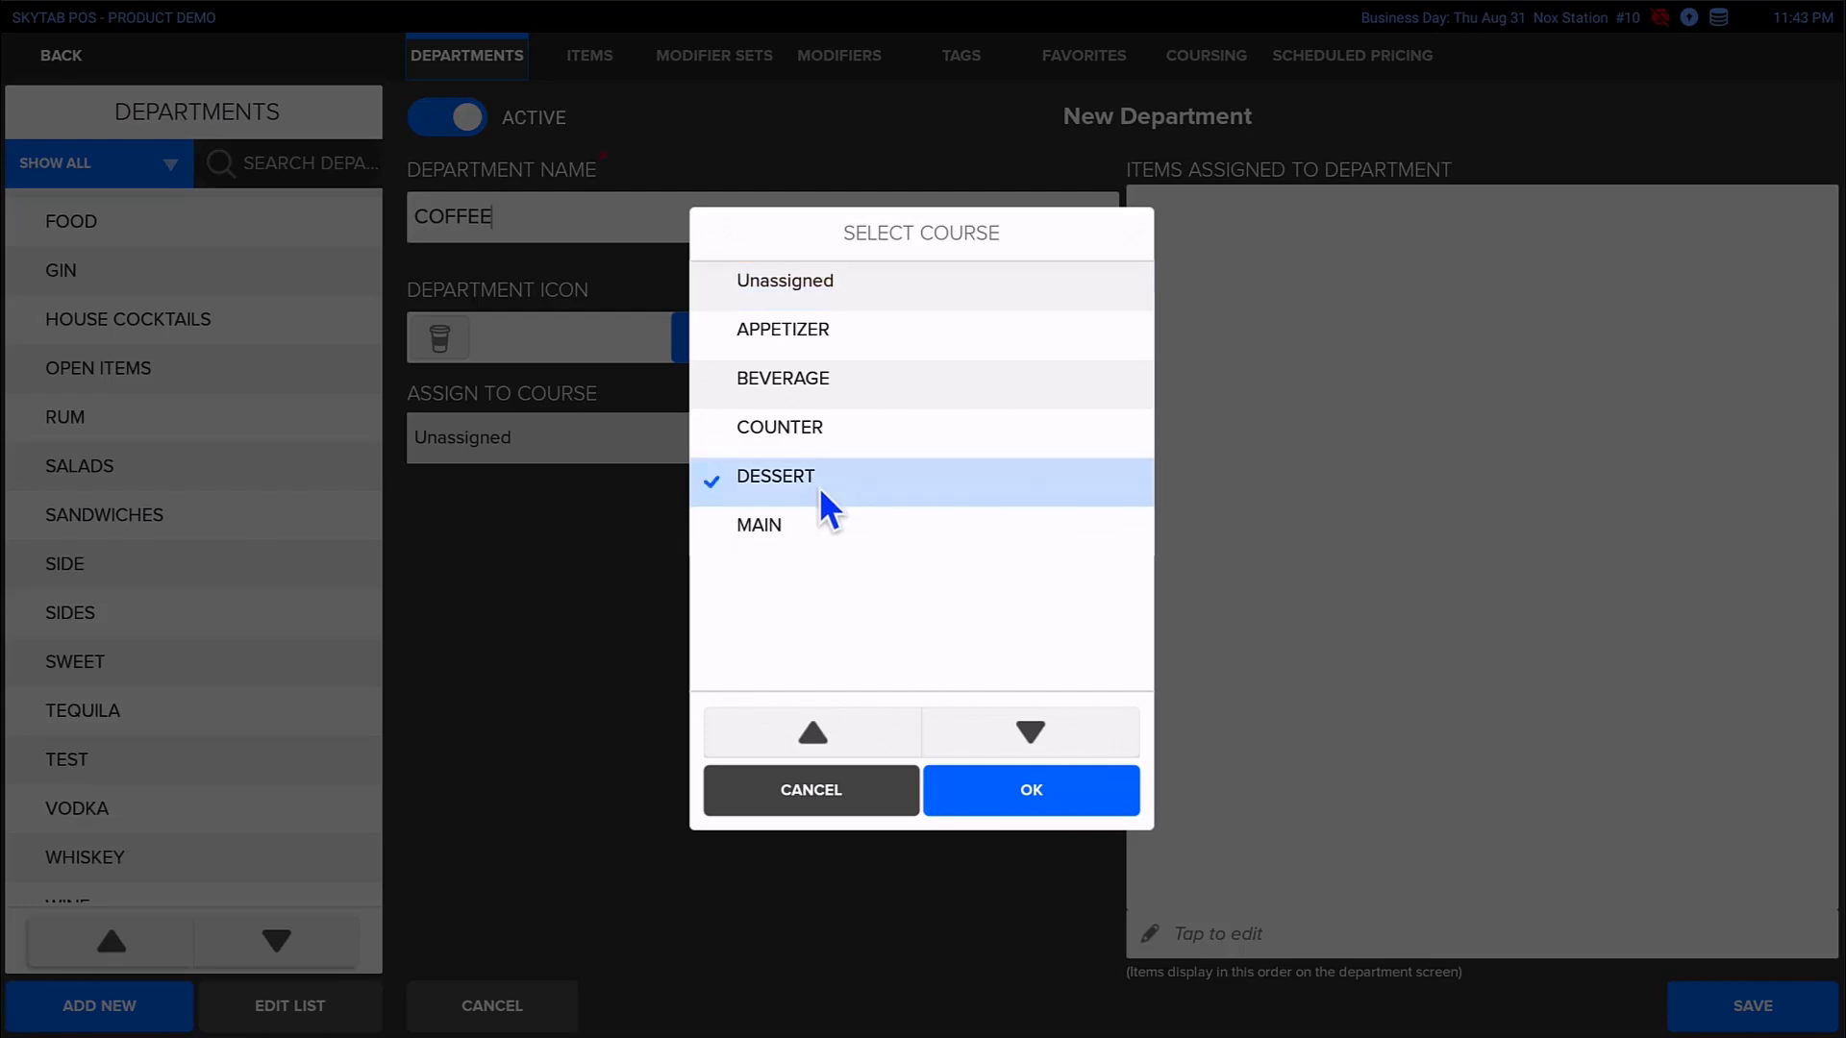
{"action": "mouse_move", "coordinate": [1002, 717]}
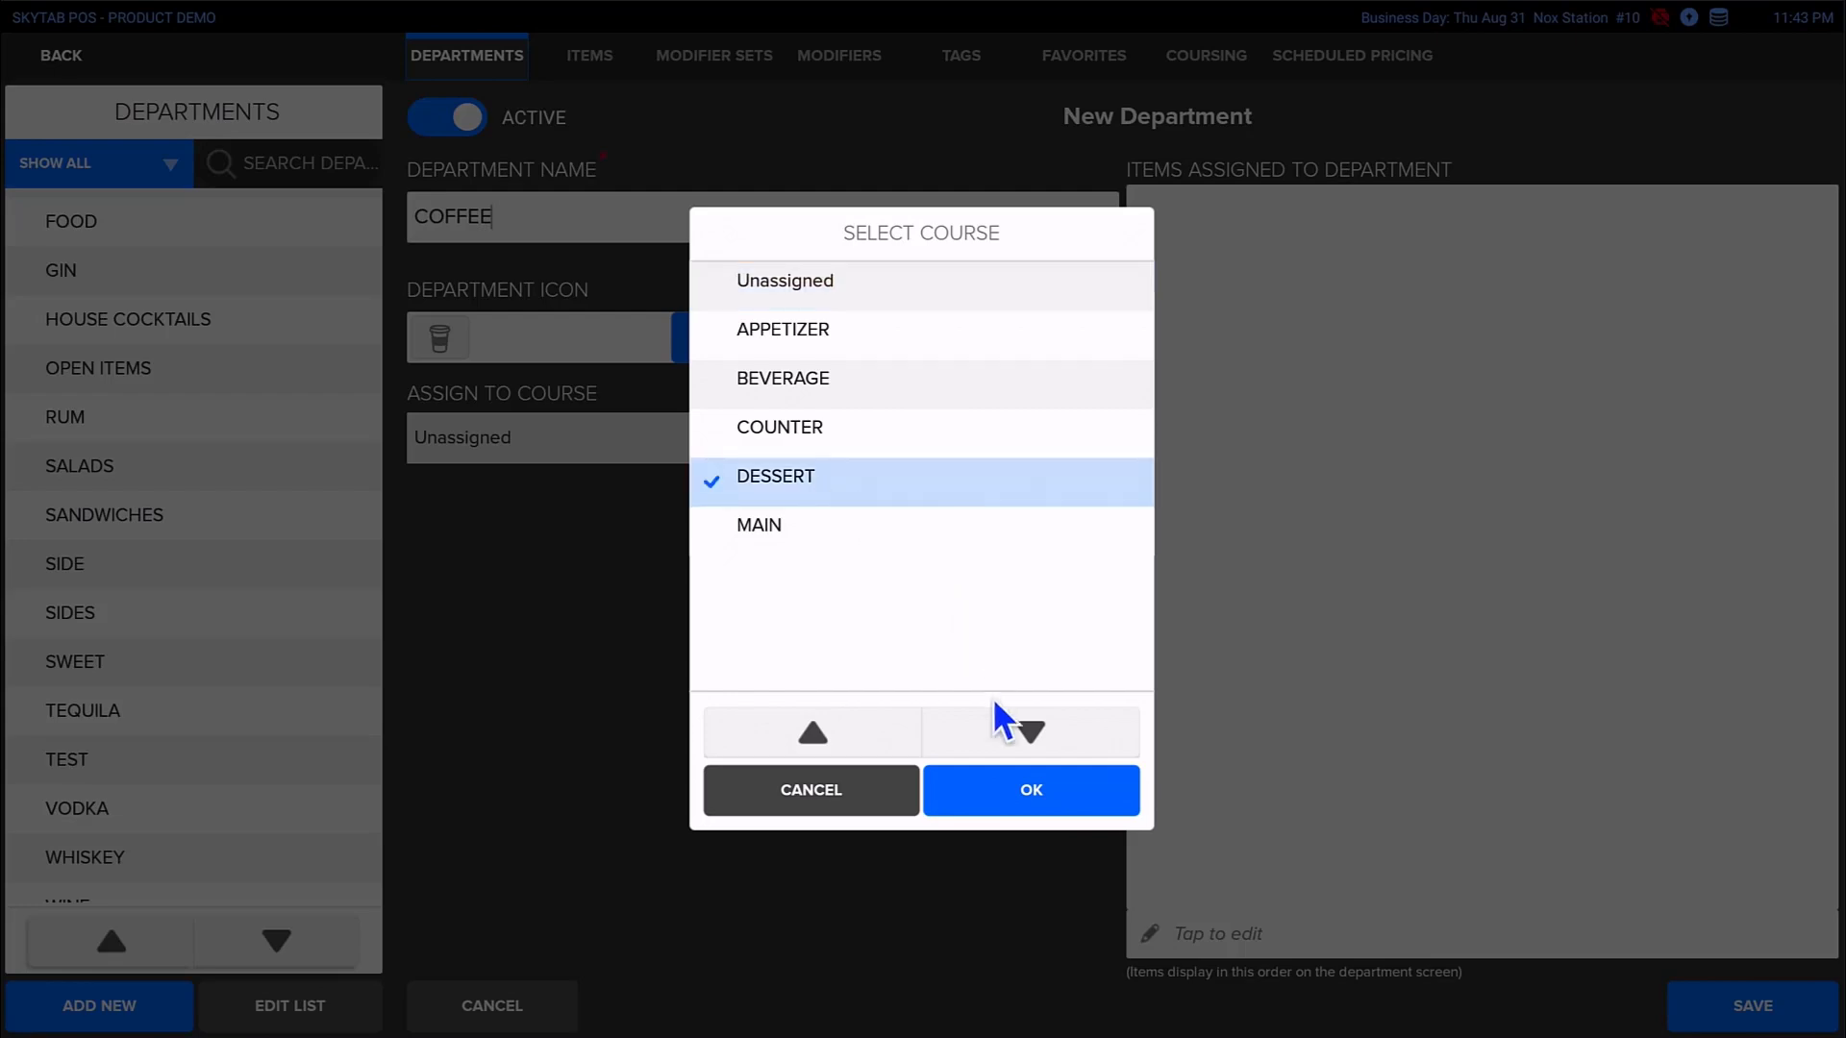
{"action": "left_click", "coordinate": [1029, 790]}
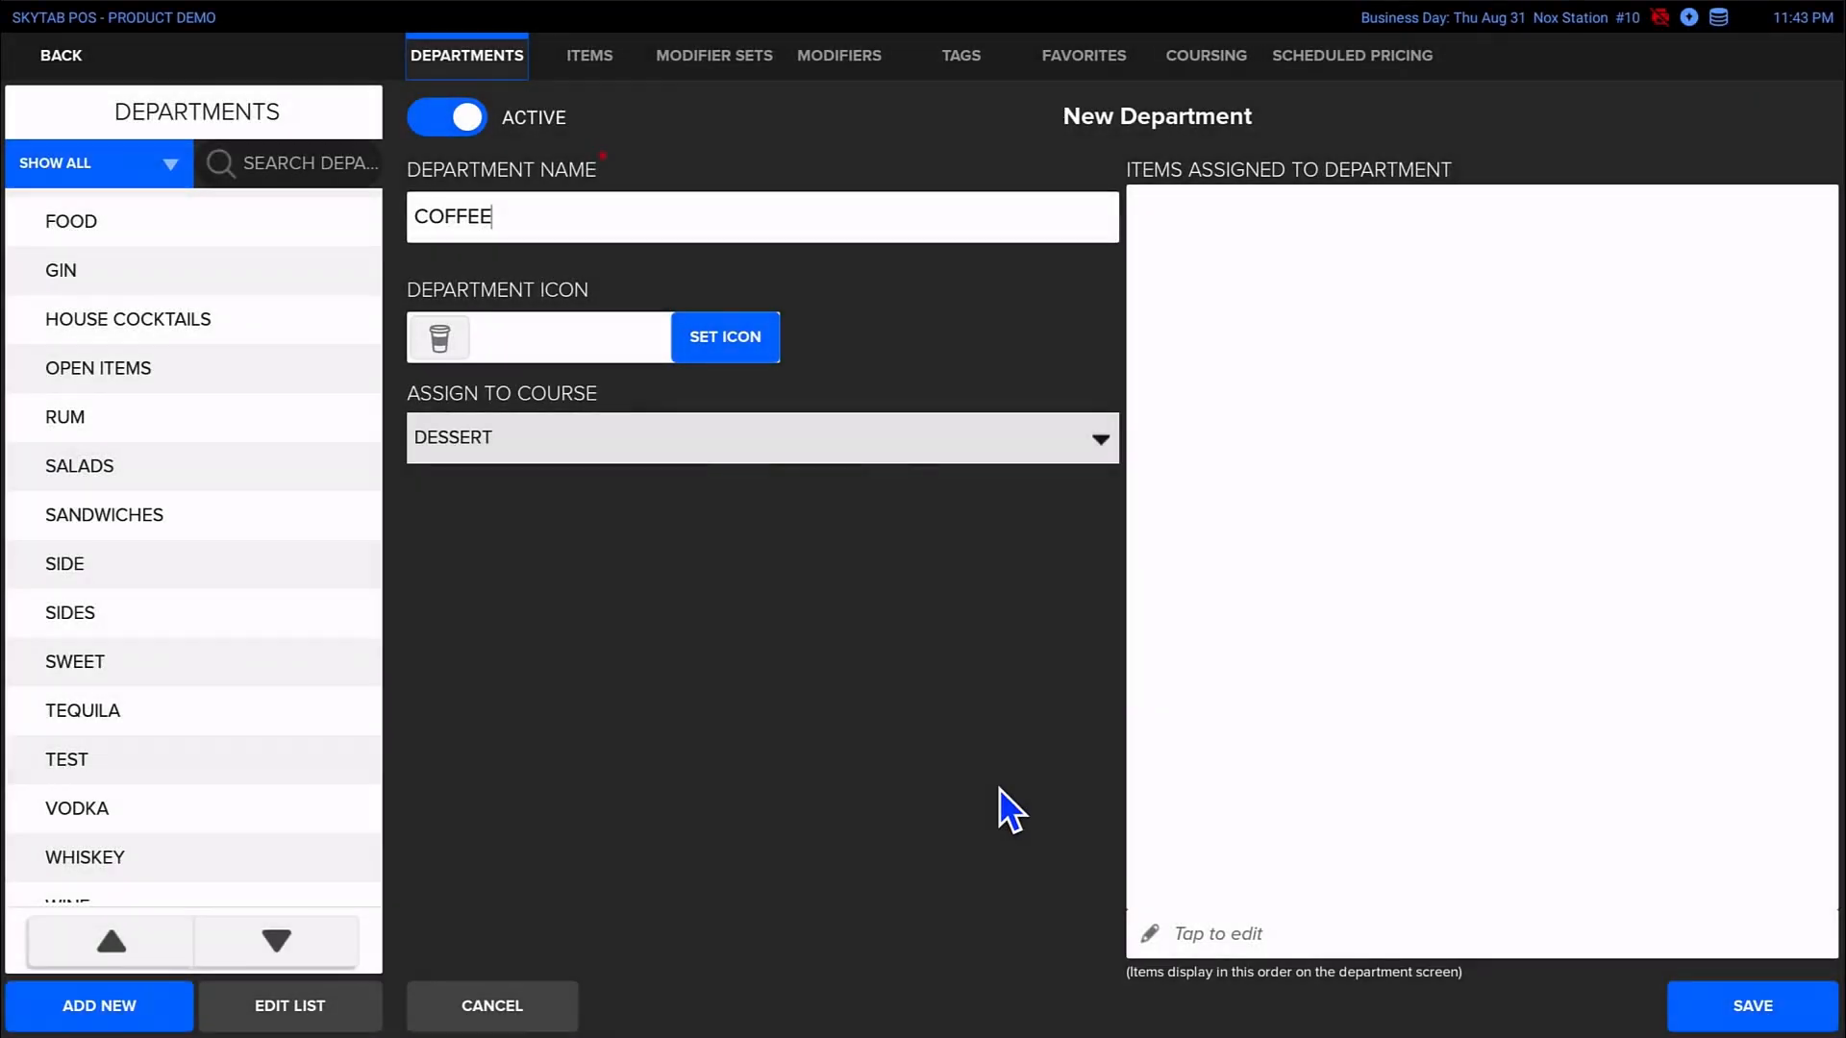
{"action": "mouse_move", "coordinate": [1089, 988]}
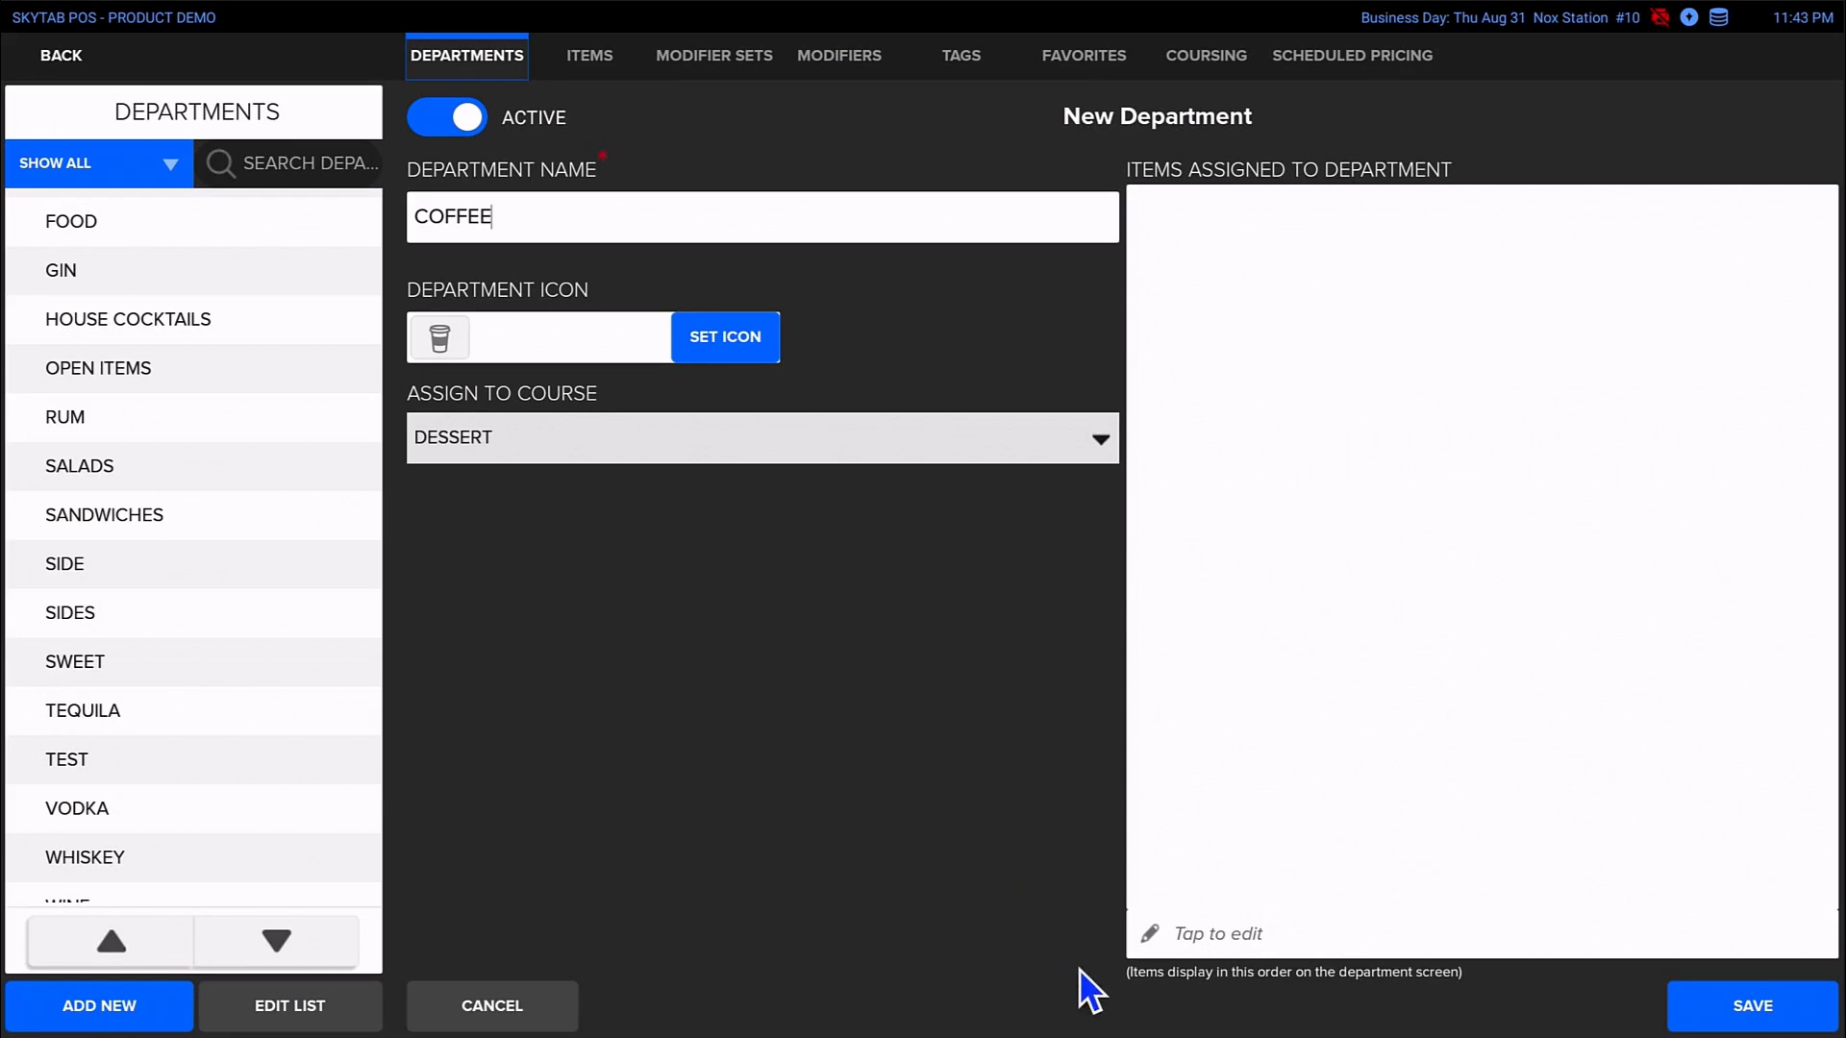
{"action": "left_click", "coordinate": [1750, 1006]}
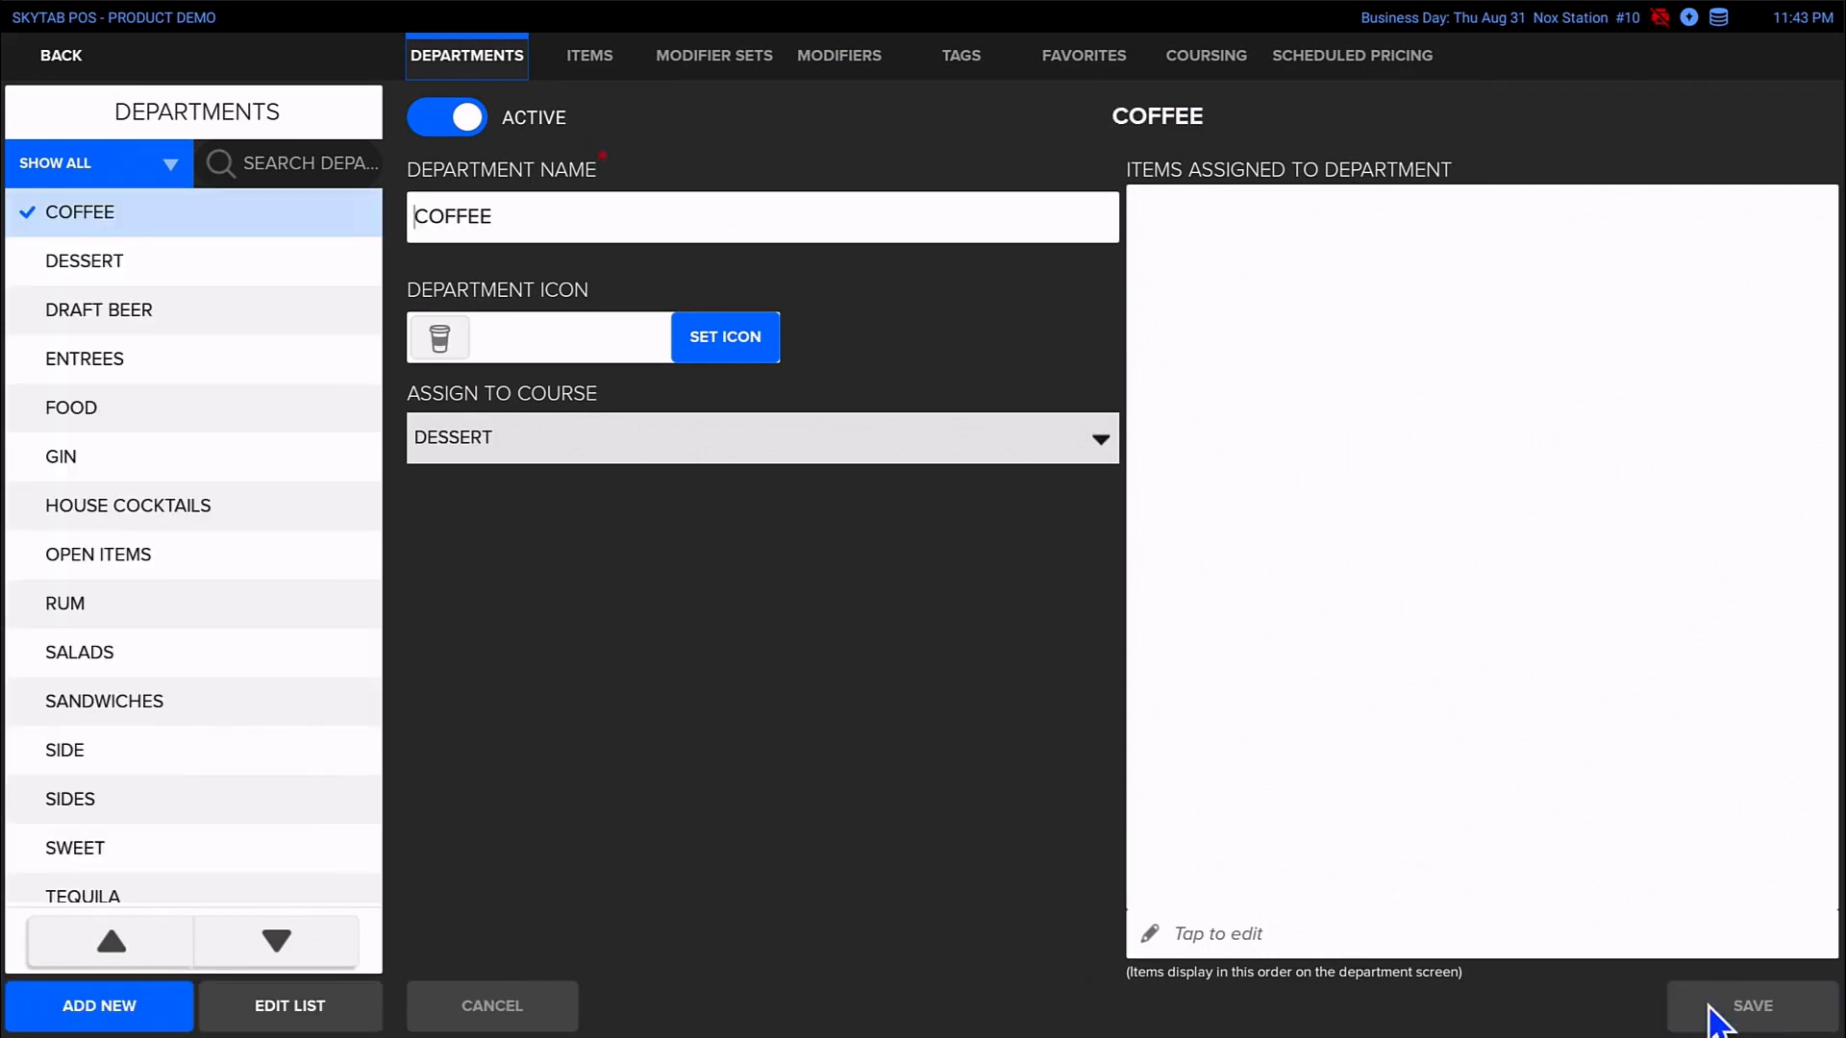